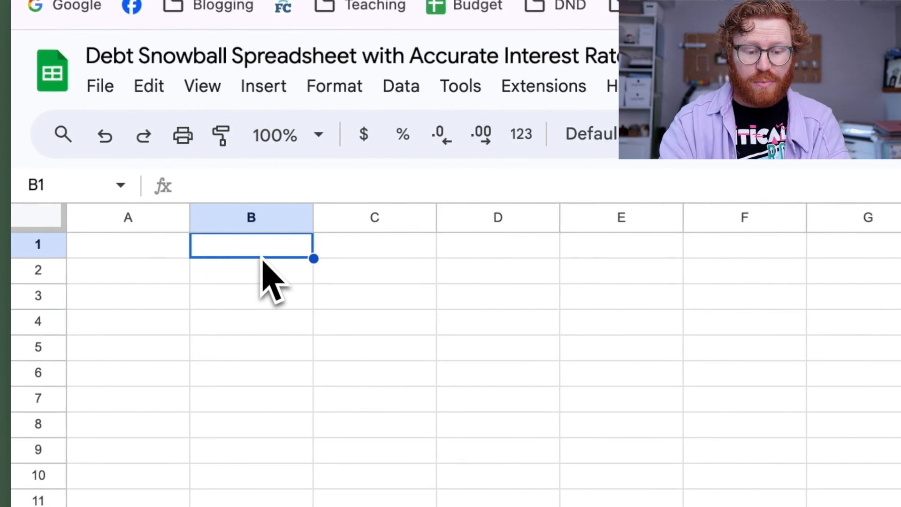
- Enter repeating Payment, Interest, Debt headers across row 1 for Debts 1 through 4
type("Payment")
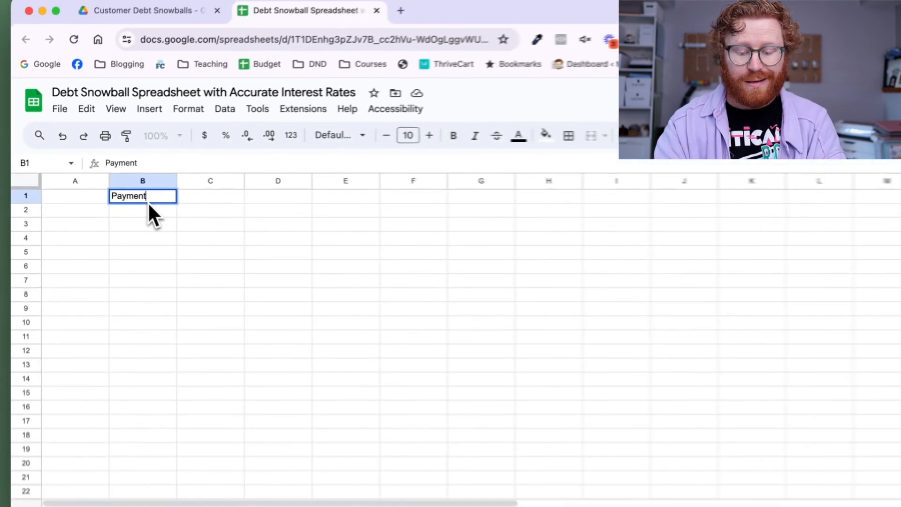
type("Interest")
left_click(278, 195)
type("Debt 1")
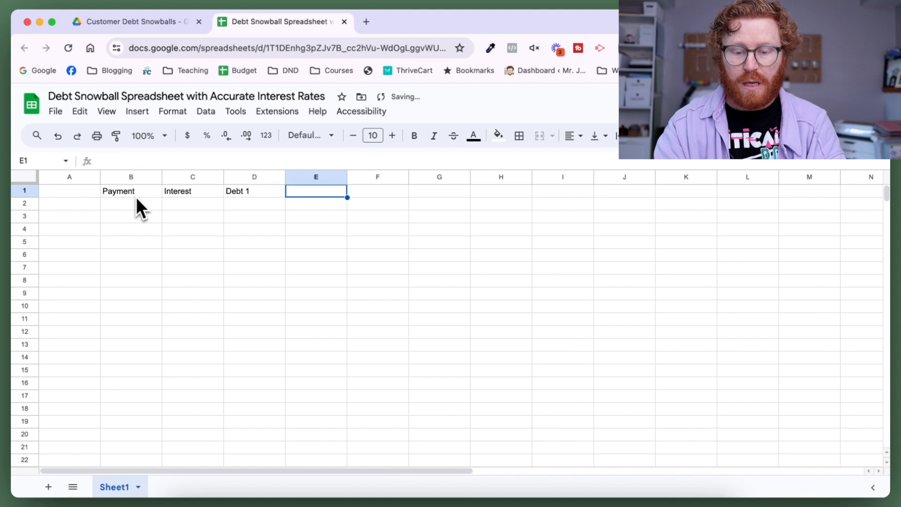
mouse_move(75, 206)
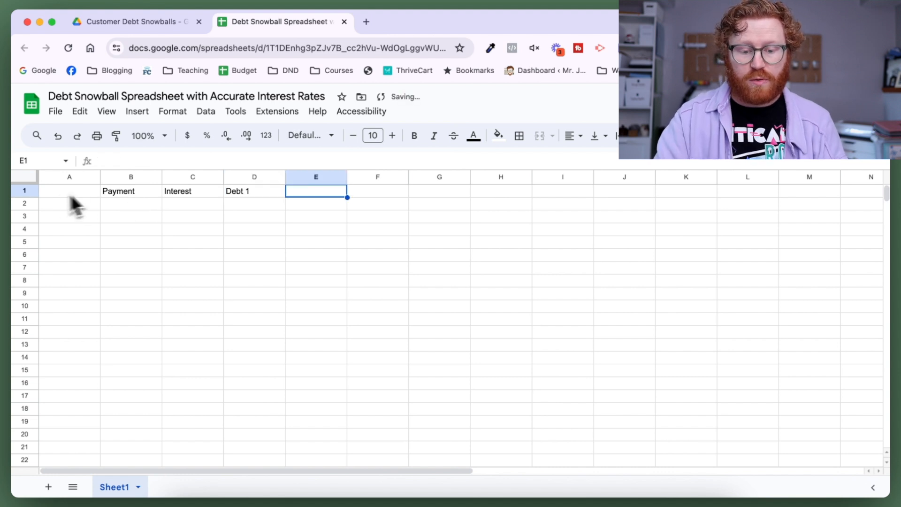
type("Payment")
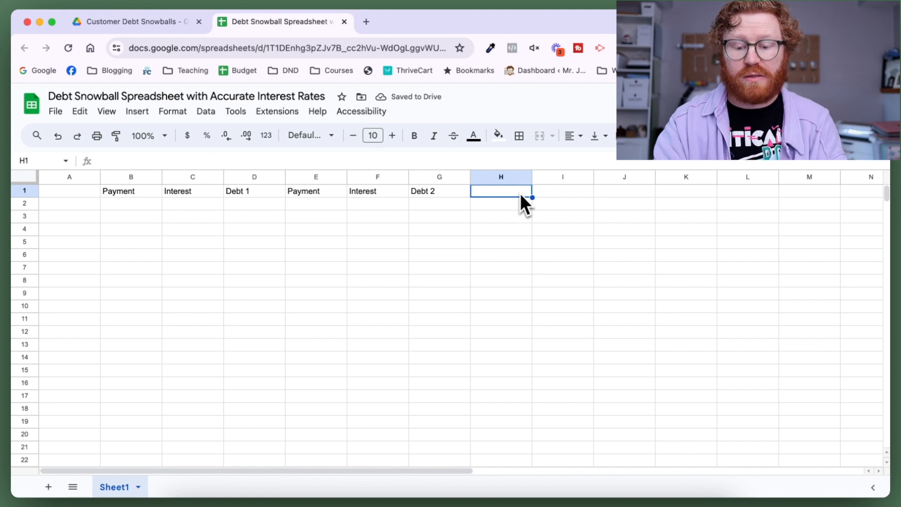
type("Debt")
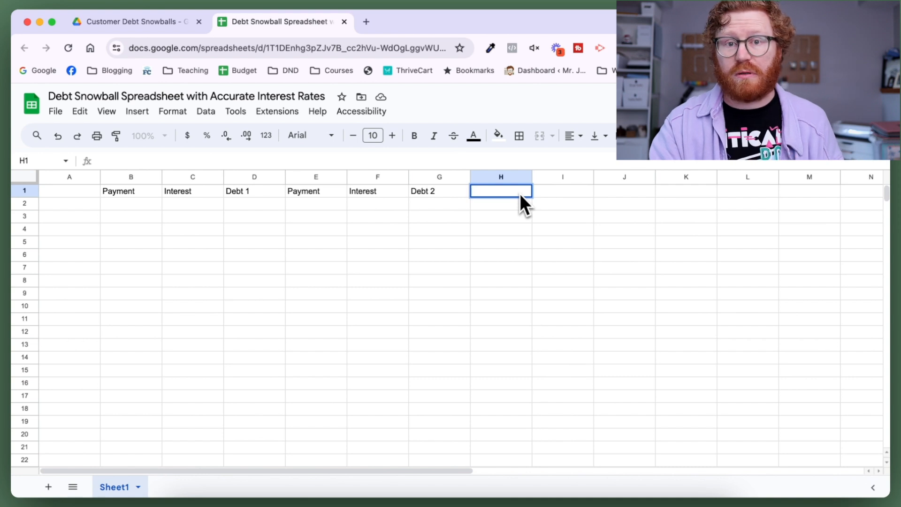
type("Payment")
left_click(562, 191)
type("Interest")
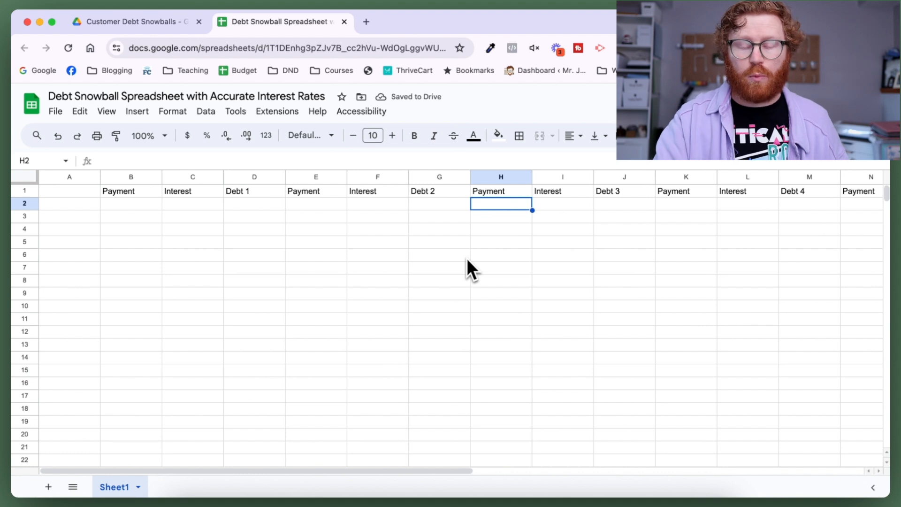
mouse_move(286, 303)
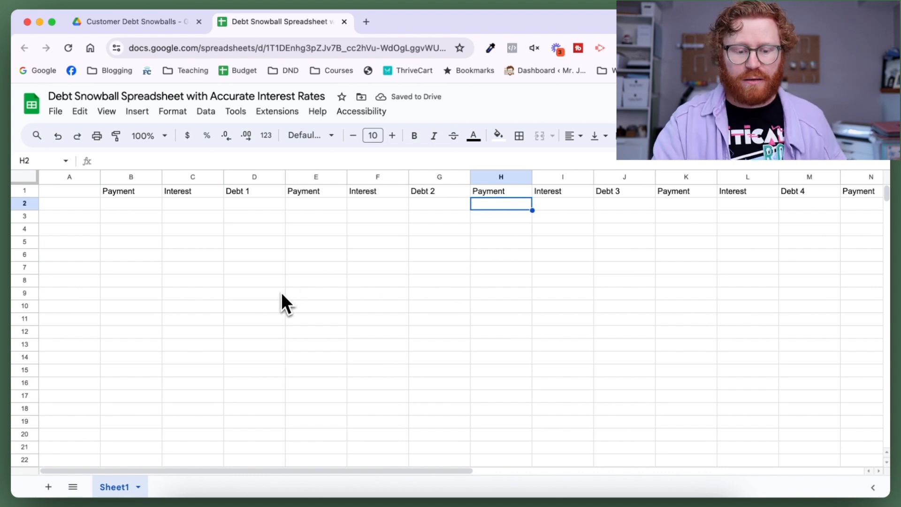
mouse_move(173, 221)
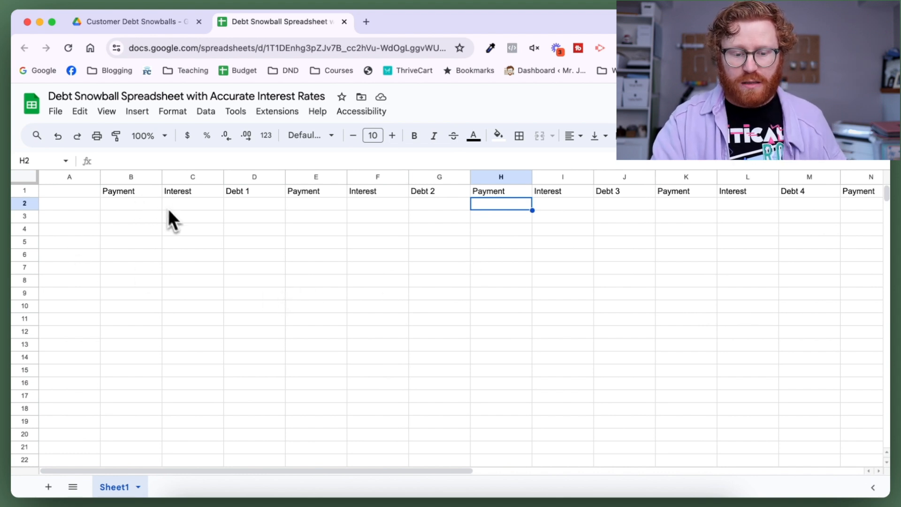
mouse_move(167, 259)
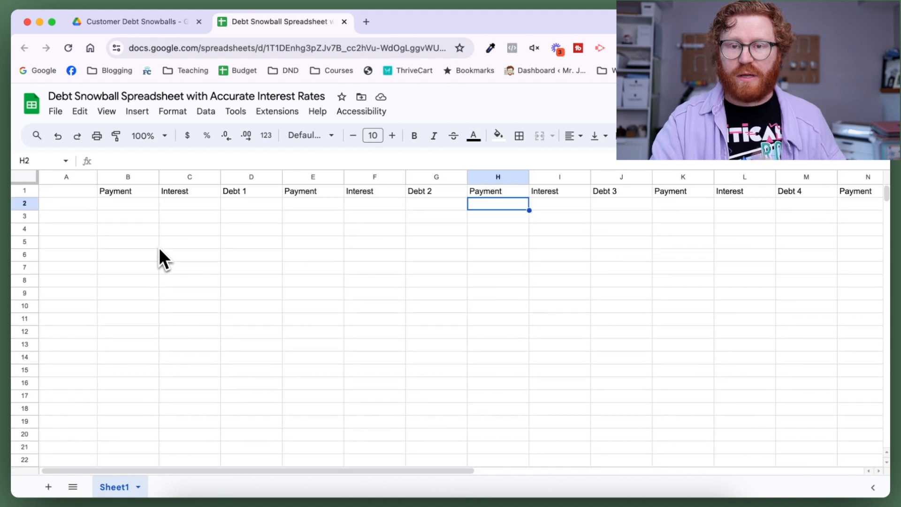
mouse_move(138, 250)
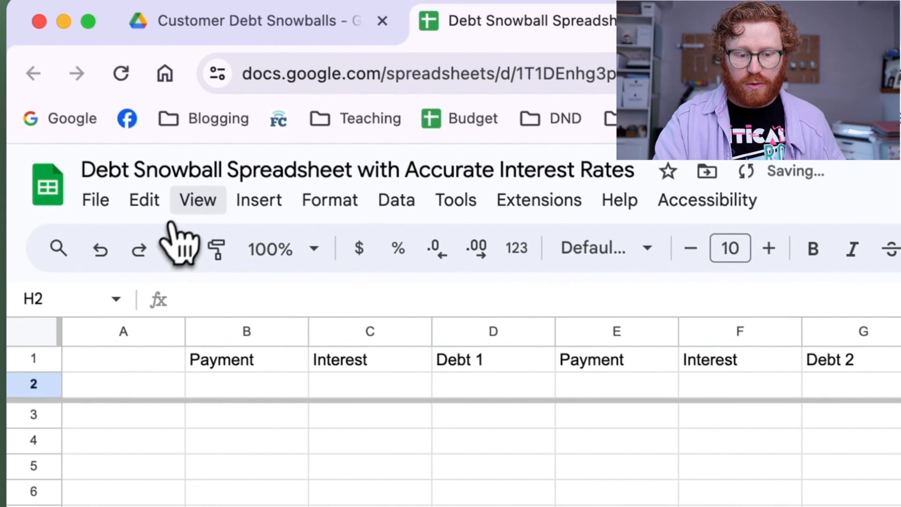
- Freeze the top two rows and resize columns B:P to fit the debt headers
left_click(198, 199)
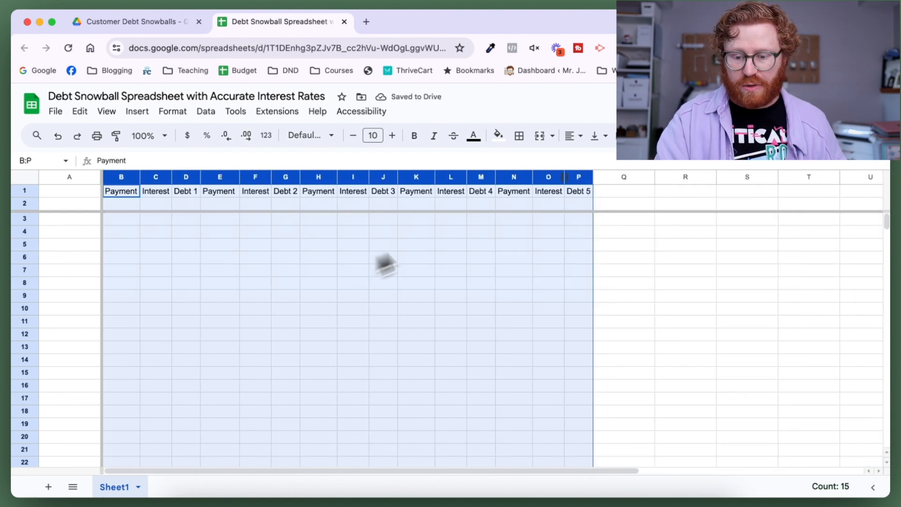
left_click(506, 271)
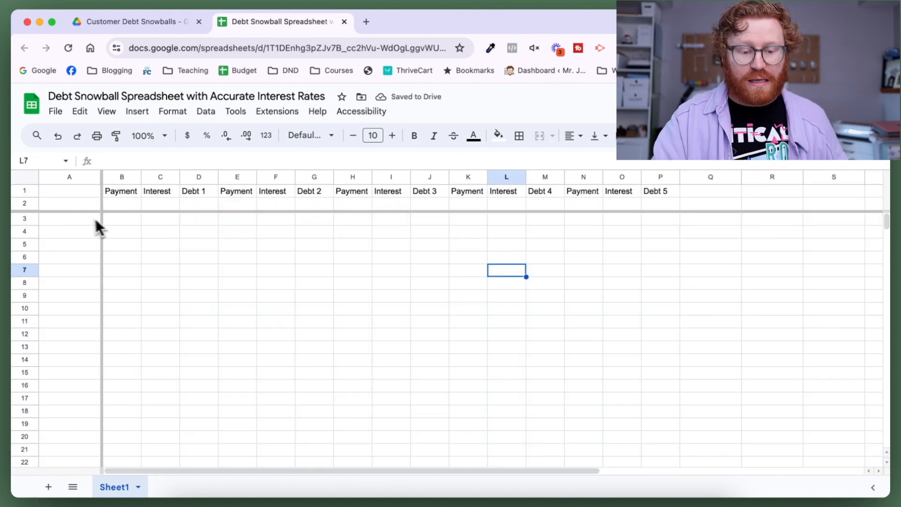
- Enter Jul 24 in A3 and an EDATE formula in A4 adding one month
left_click(68, 219)
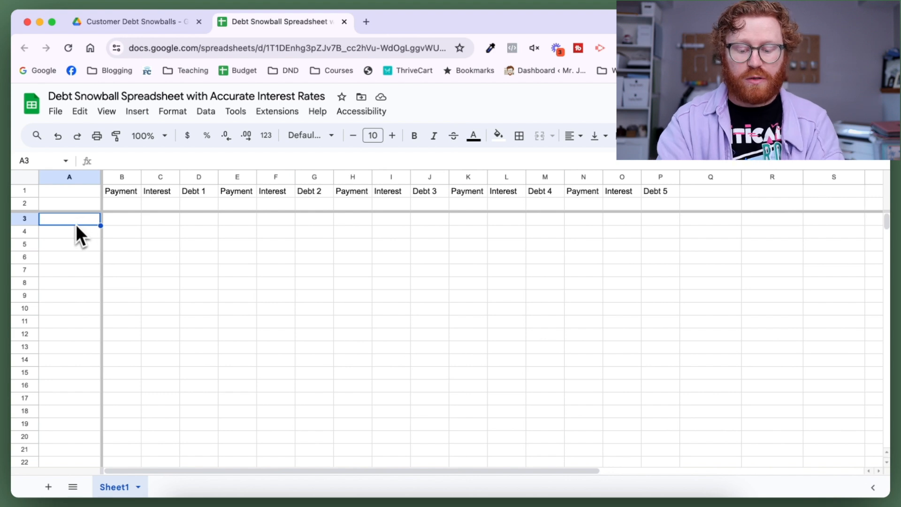
type("Jul 24")
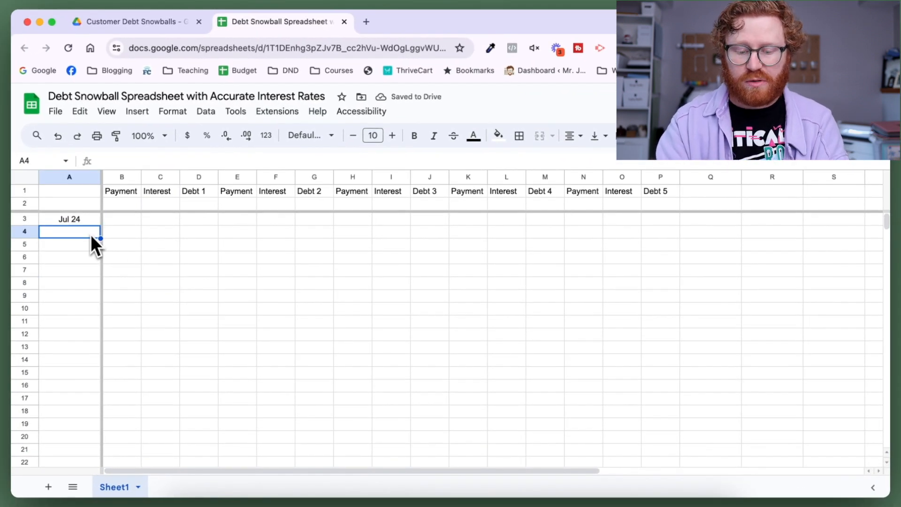
type("=")
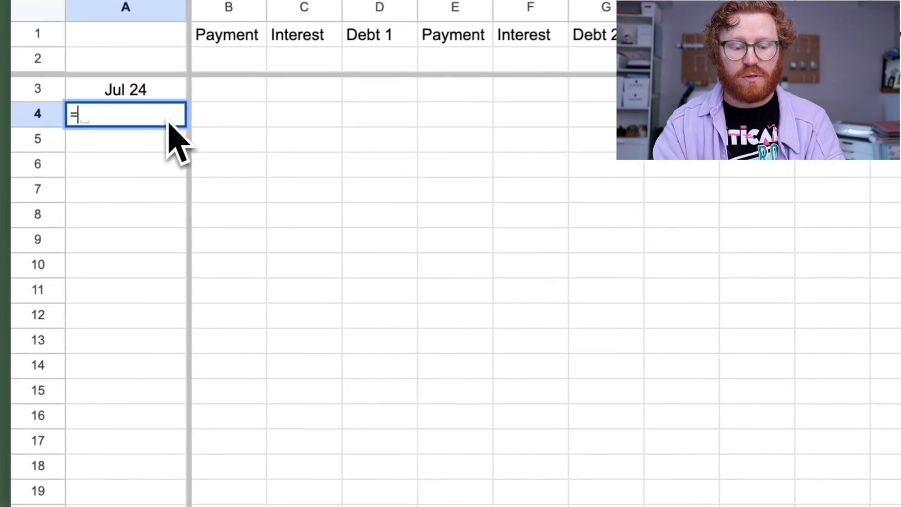
type("edate(")
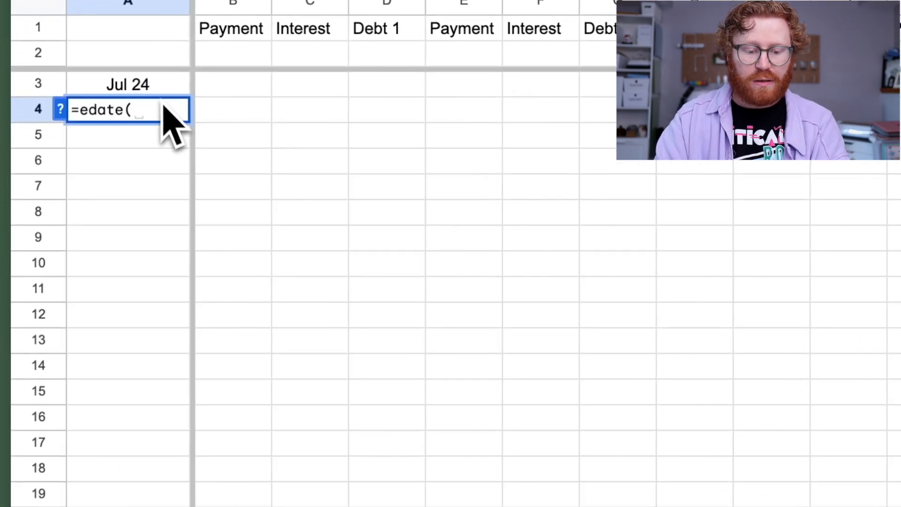
left_click(127, 83)
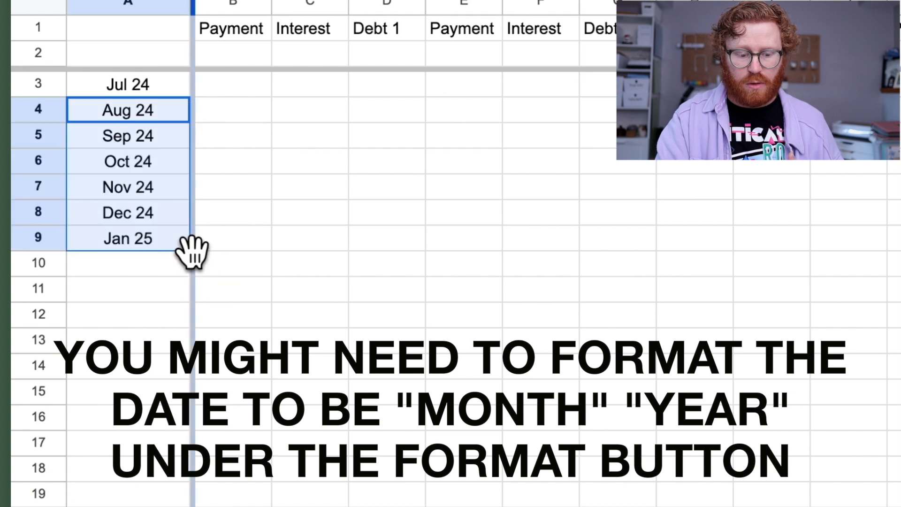
- Fill the monthly date formula down column A through row 61 and beyond
scroll("down", 3)
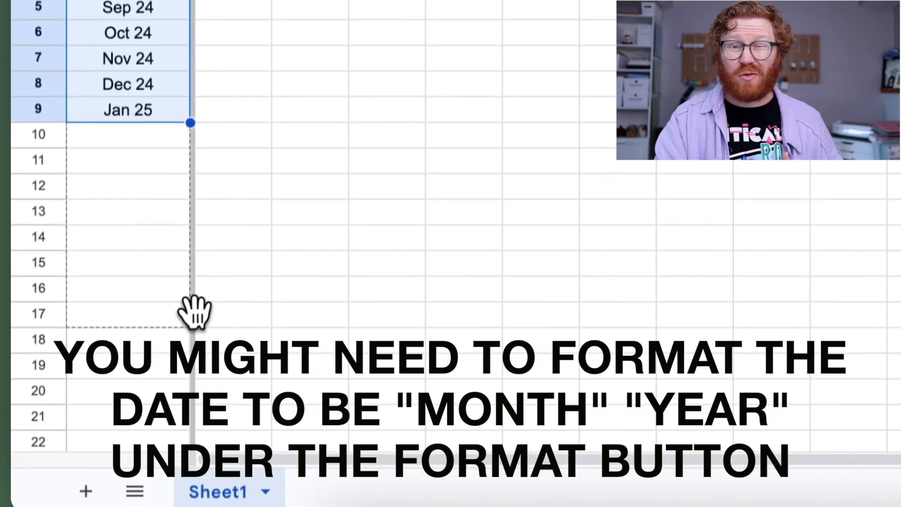
scroll("down", 3)
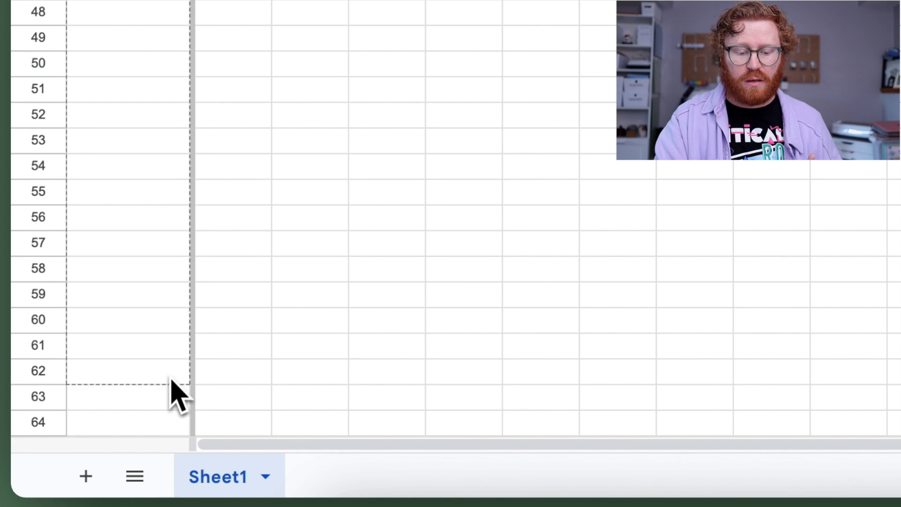
scroll("up", 3)
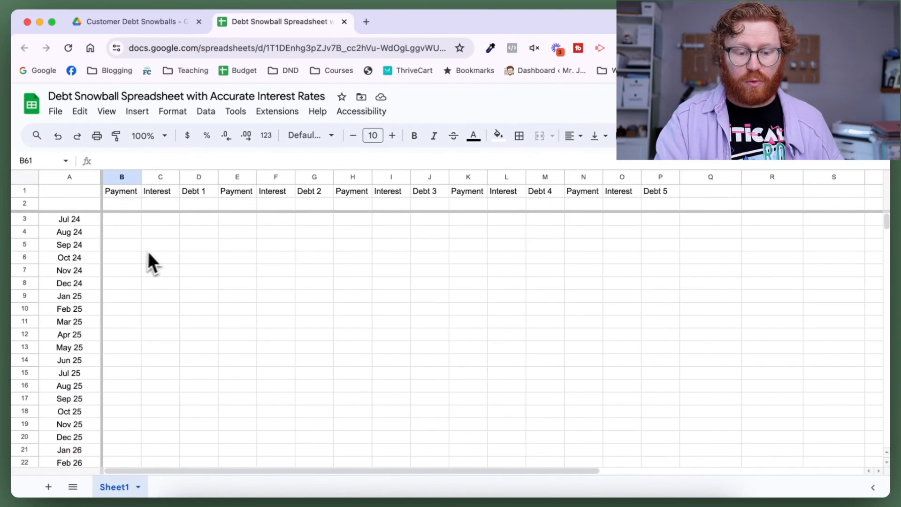
mouse_move(200, 191)
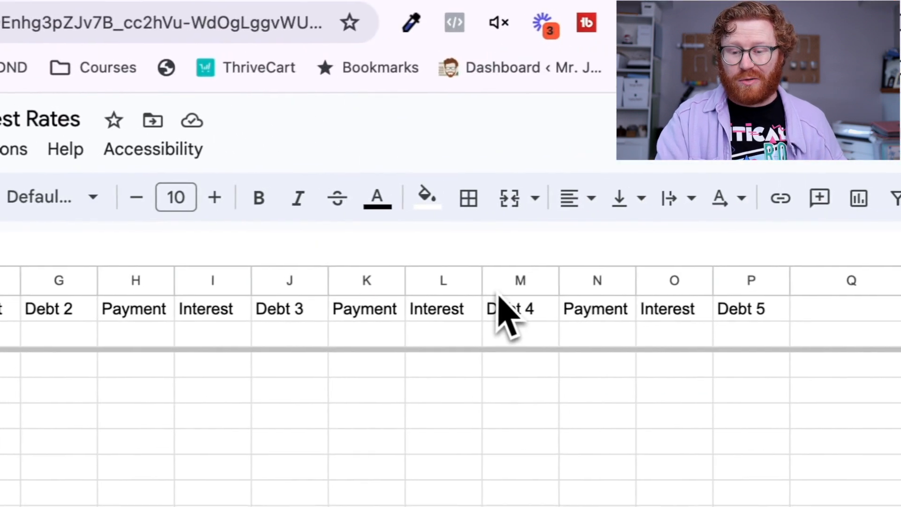
- Outline the Debt 2, Debt 3 and Debt 4 three-column groups with thick outer borders
left_click(467, 198)
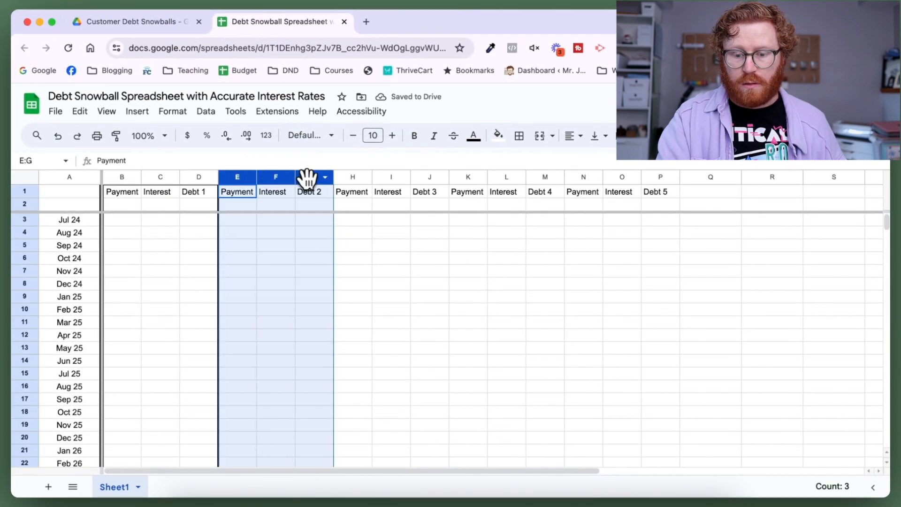
left_click(519, 135)
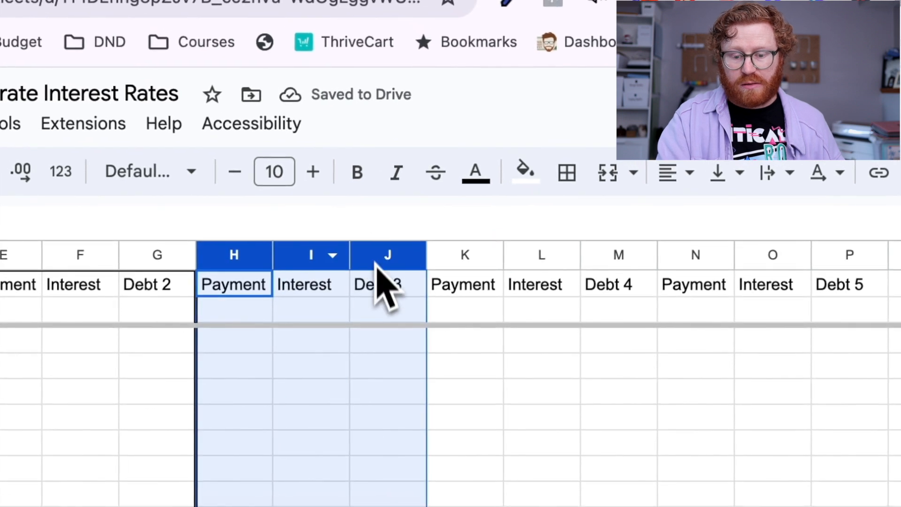
left_click(567, 171)
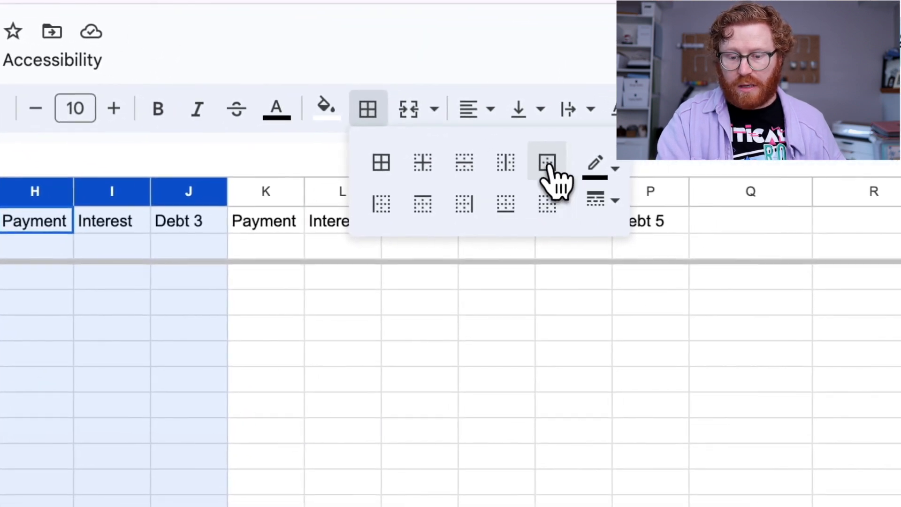
left_click(546, 163)
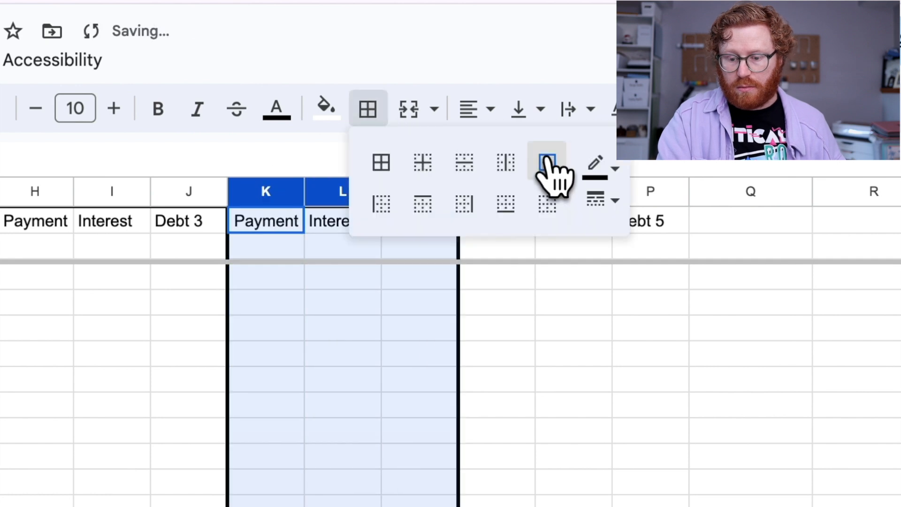
left_click(546, 164)
type("5074")
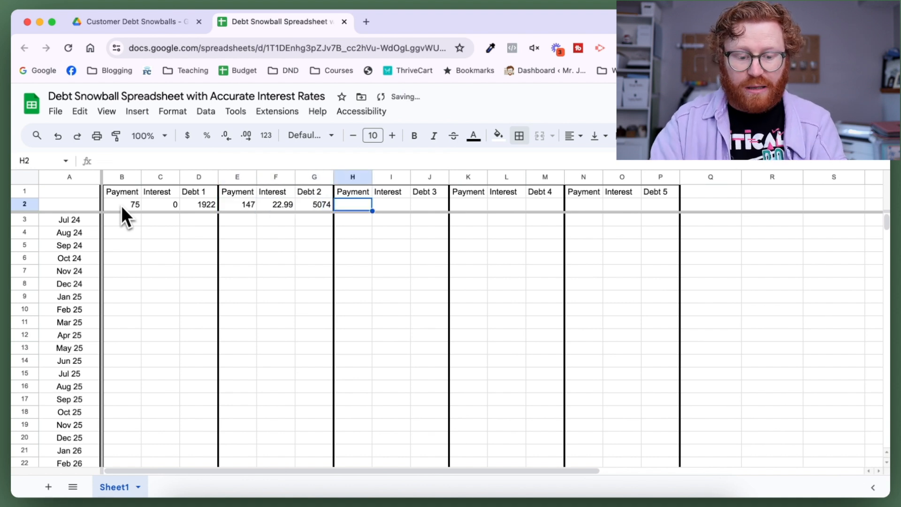
mouse_move(51, 205)
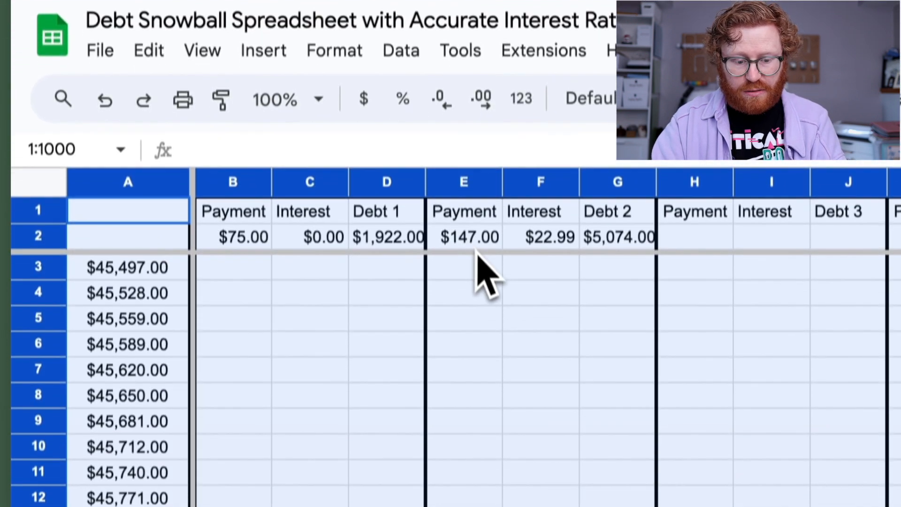
- Enter and format each debt's payment, interest rate and starting balance in row 2
left_click(464, 347)
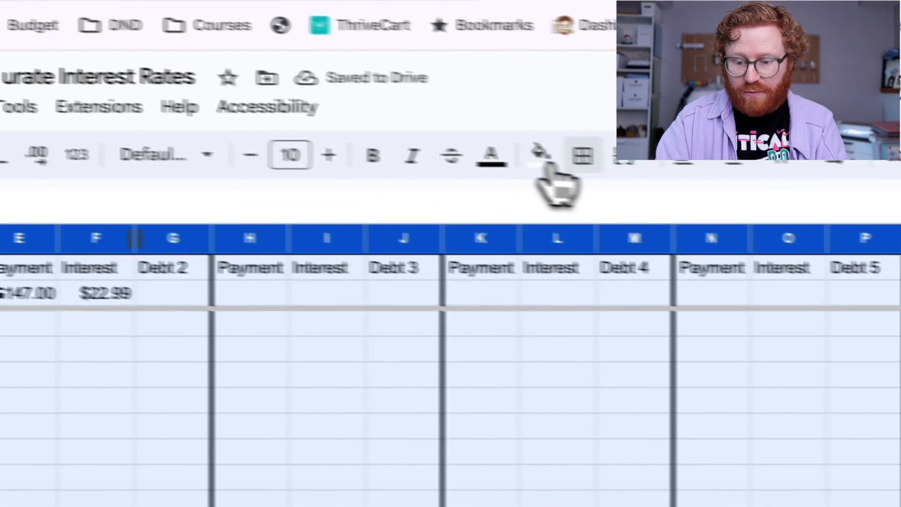
left_click(402, 365)
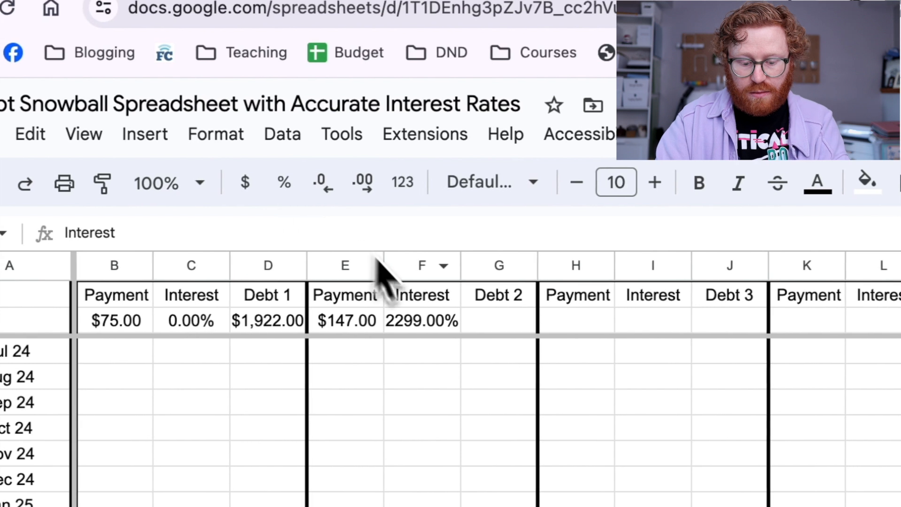
left_click(501, 320)
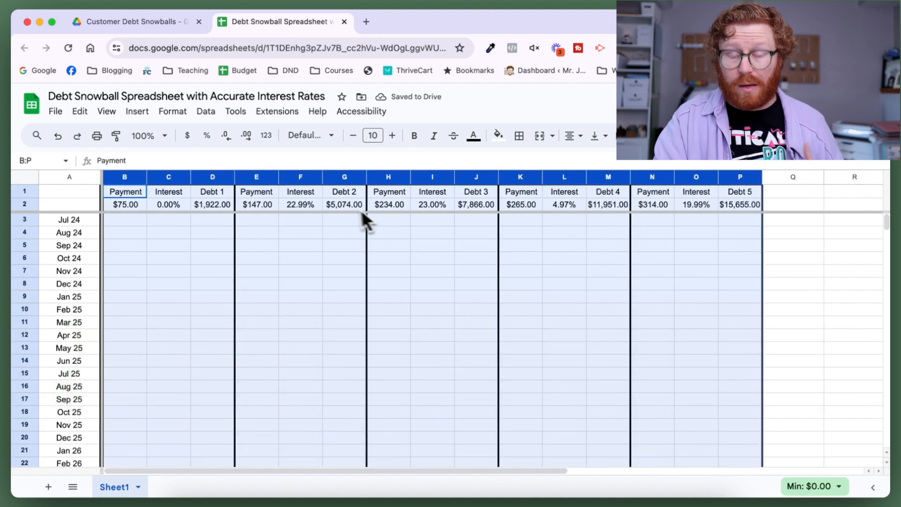
- Enter Debt 1's Jul 24 balance as =(D2-B2)+((D2*C2)/12), subtracting payment and adding monthly interest
left_click(476, 245)
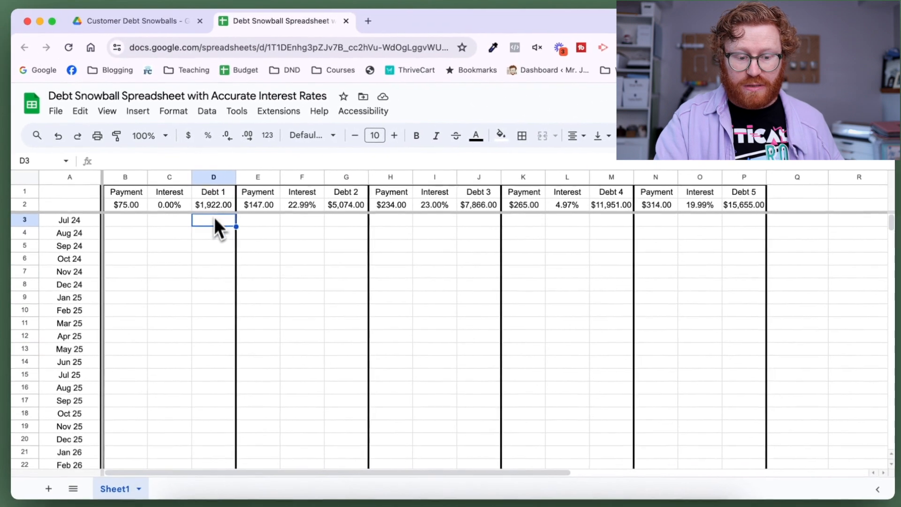
mouse_move(404, 230)
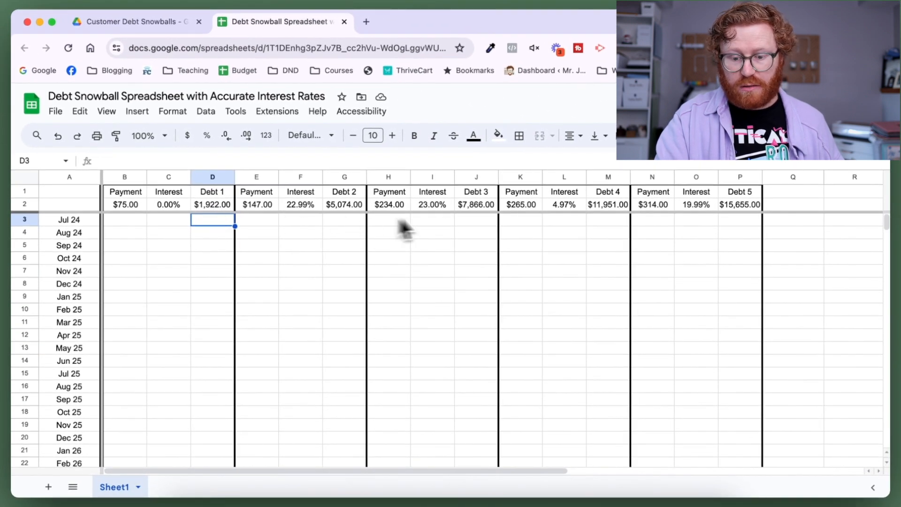
mouse_move(745, 236)
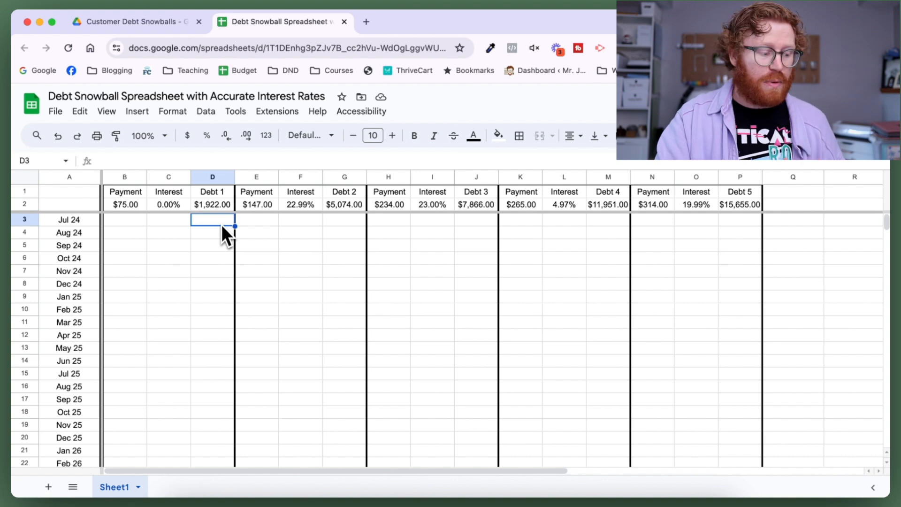
type("=")
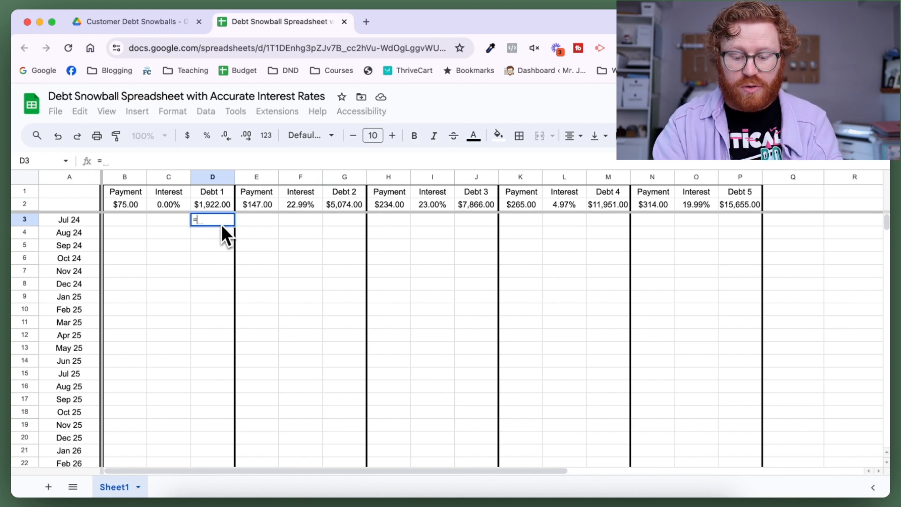
type("(D2")
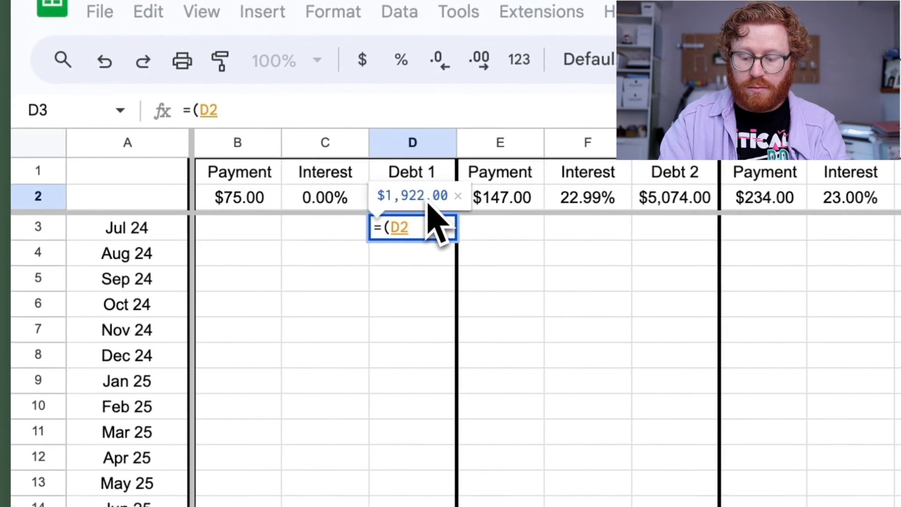
type("-")
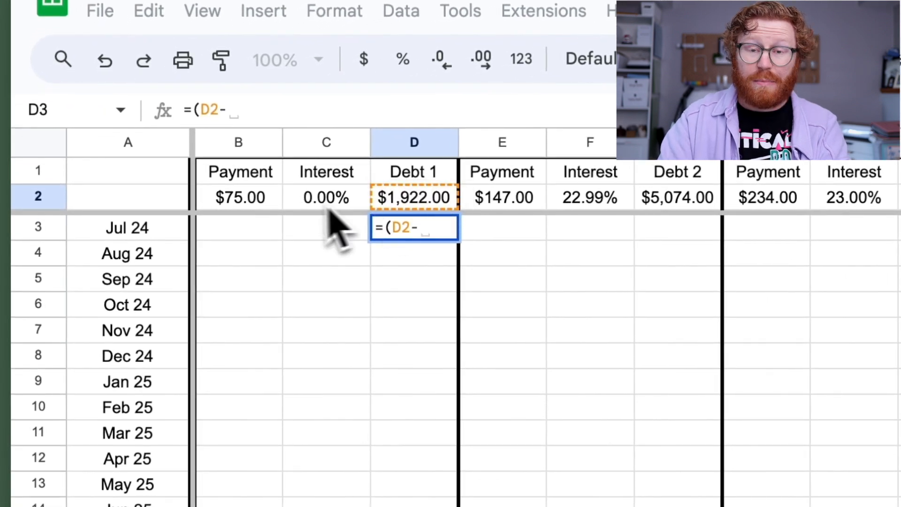
left_click(239, 197)
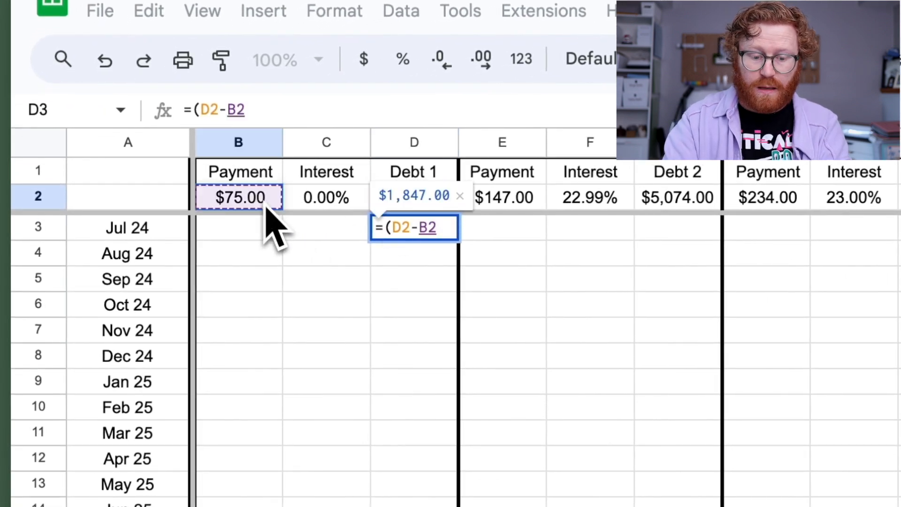
type(")")
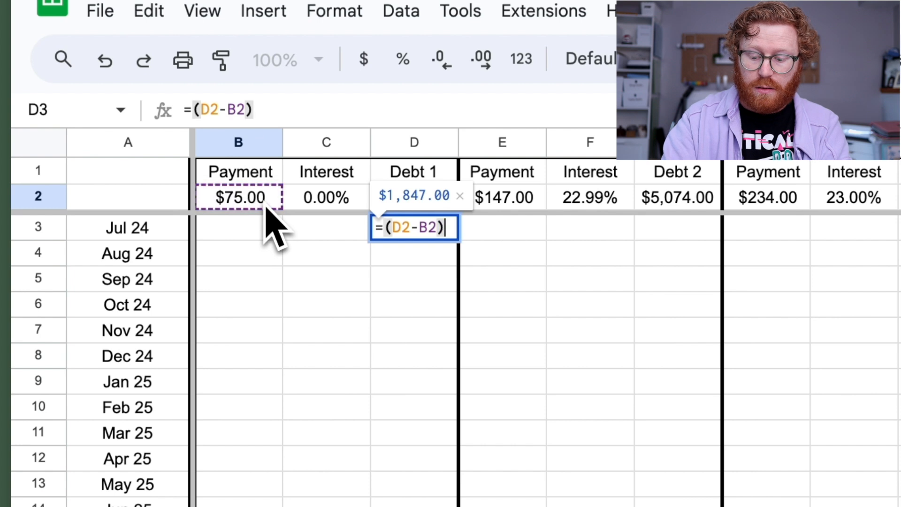
type("+")
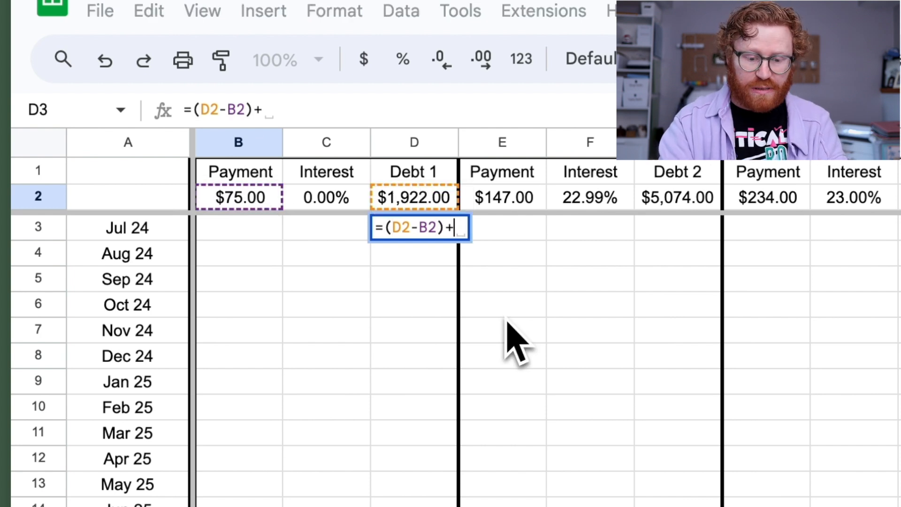
type("((")
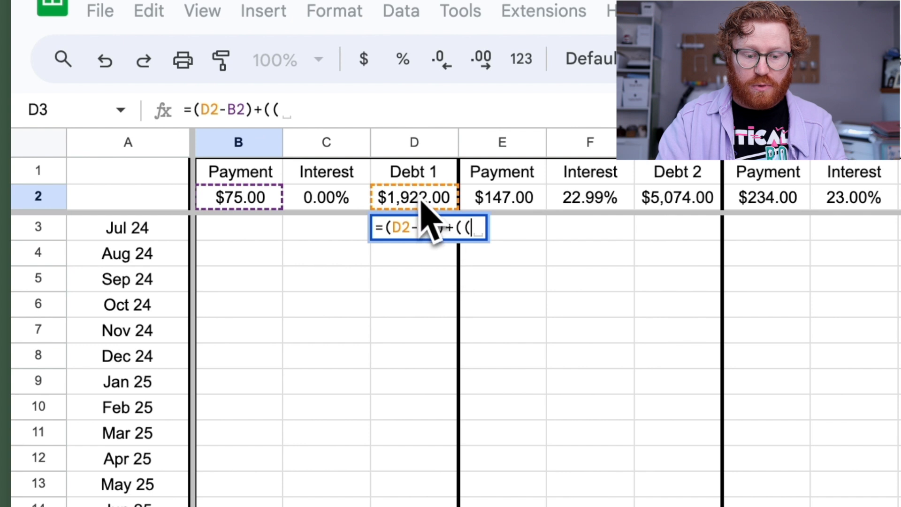
left_click(414, 197)
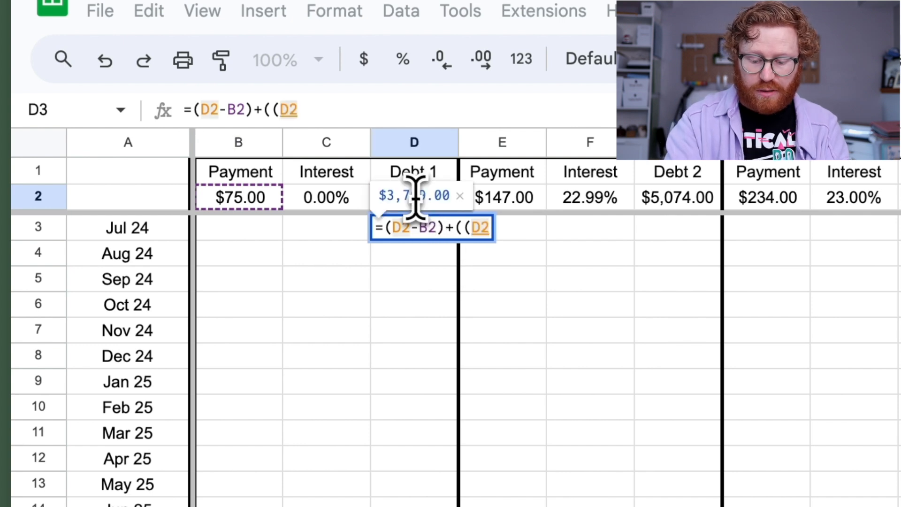
type("*")
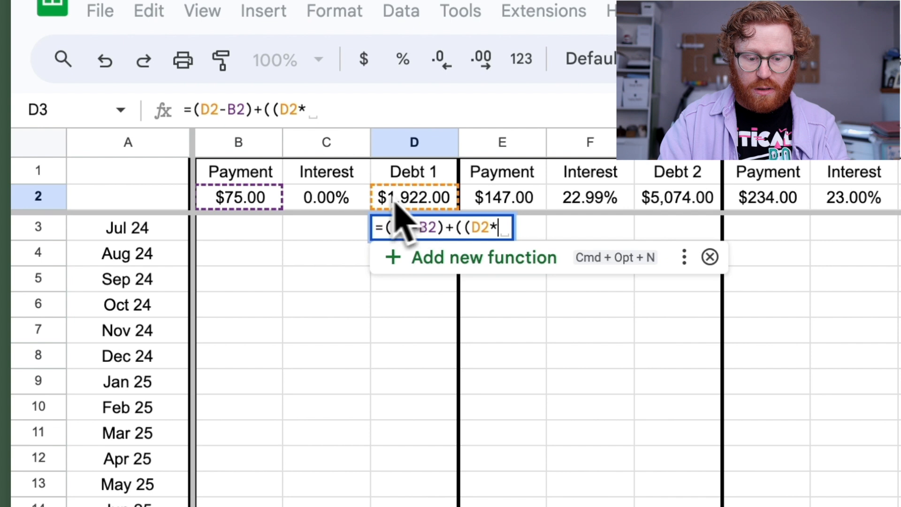
left_click(326, 197)
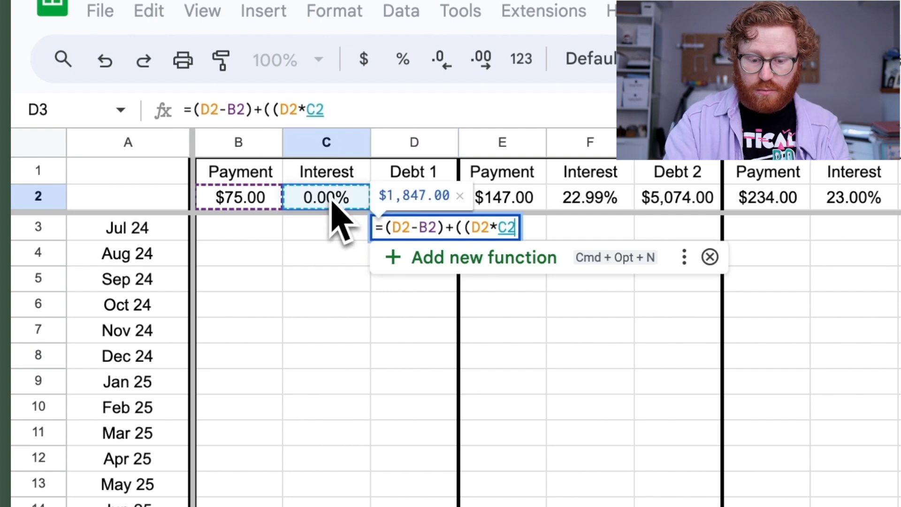
type(")")
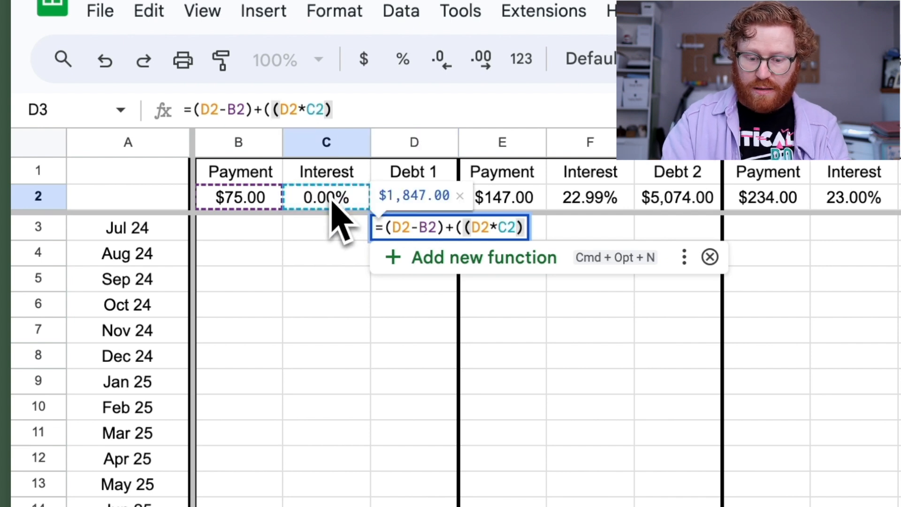
type("/12")
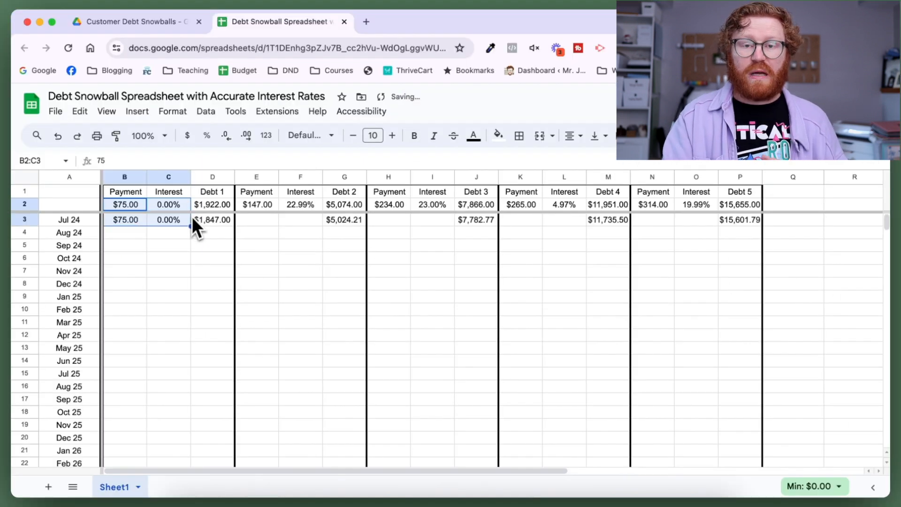
mouse_move(214, 265)
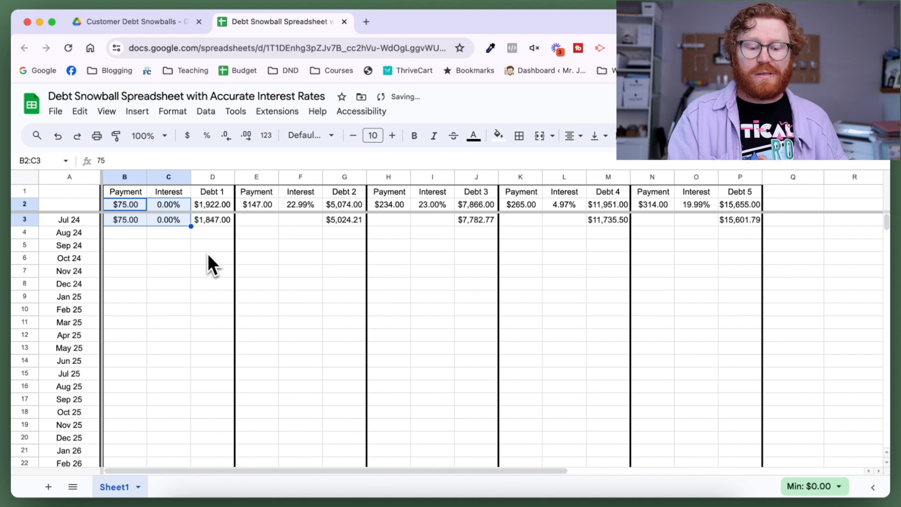
- Copy the payment, rate and balance pattern across all five debt blocks in row 3
left_click(256, 203)
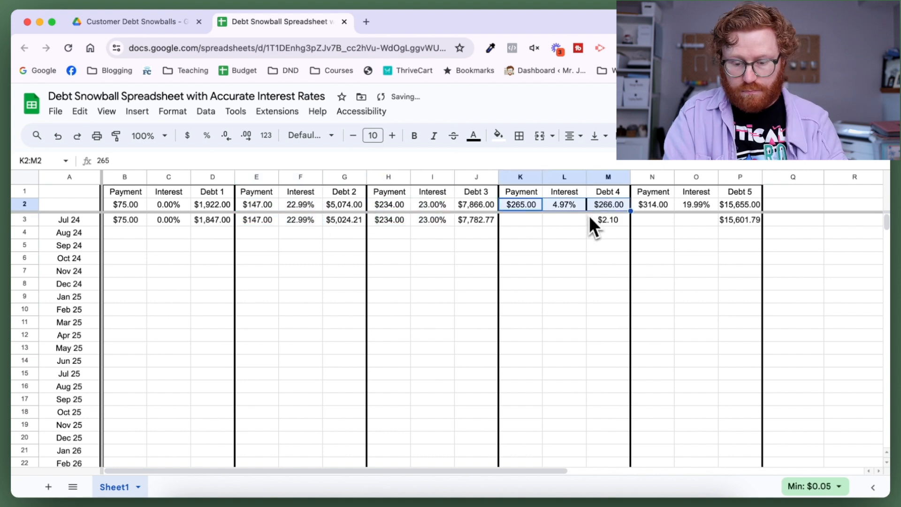
left_click(794, 270)
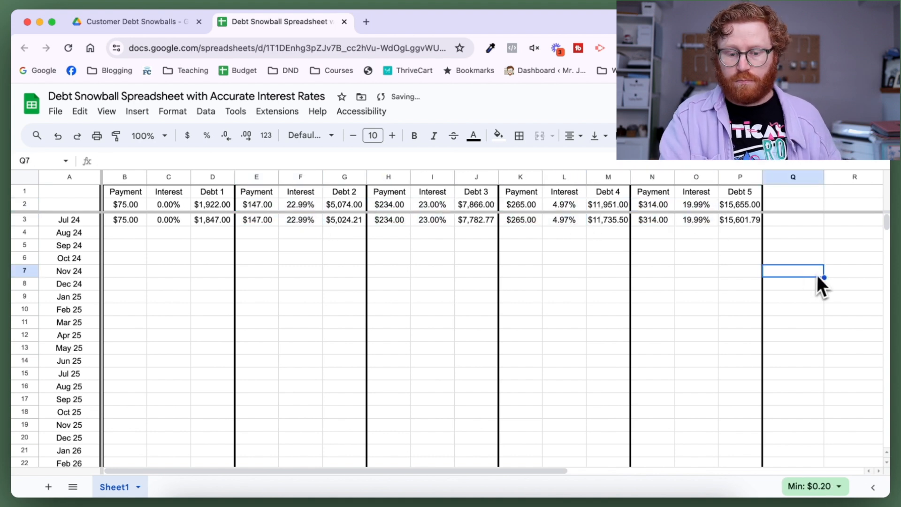
mouse_move(478, 308)
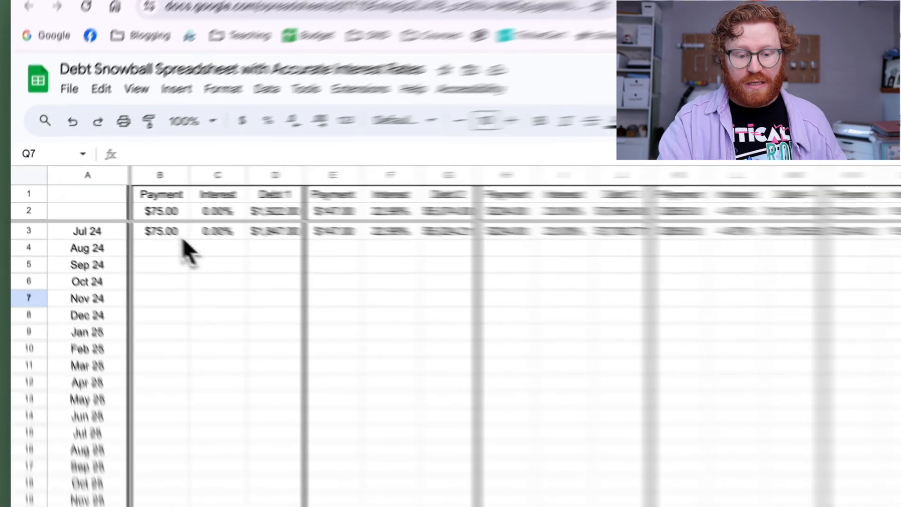
- Review the projected balances and clear Debt 4's rows after its payoff month
scroll("right", 3)
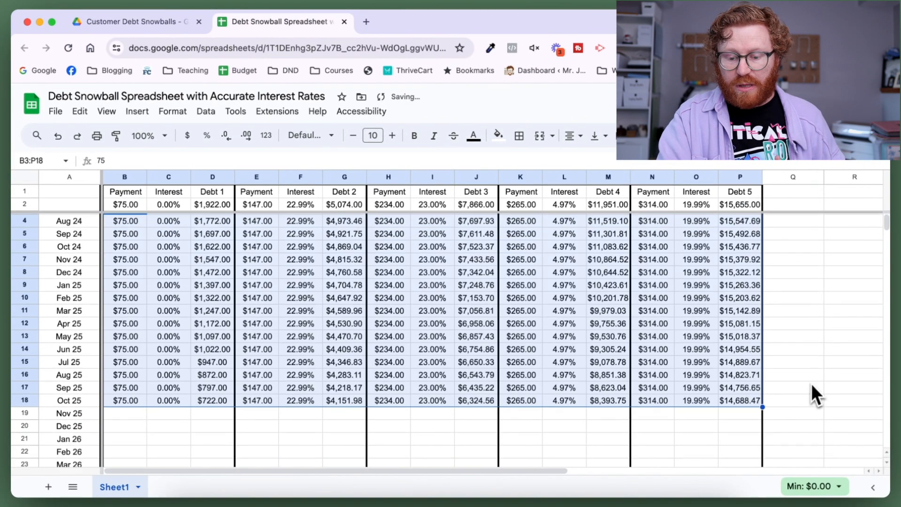
scroll("down", 3)
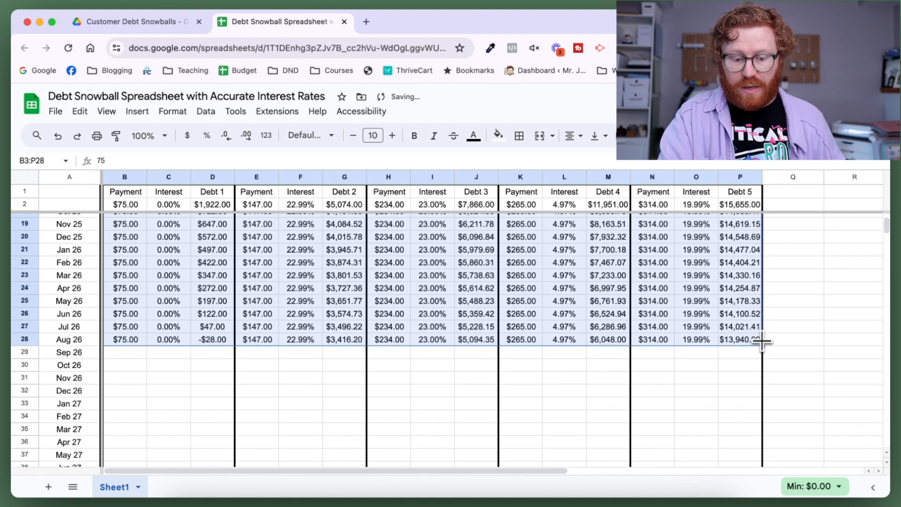
left_click(212, 339)
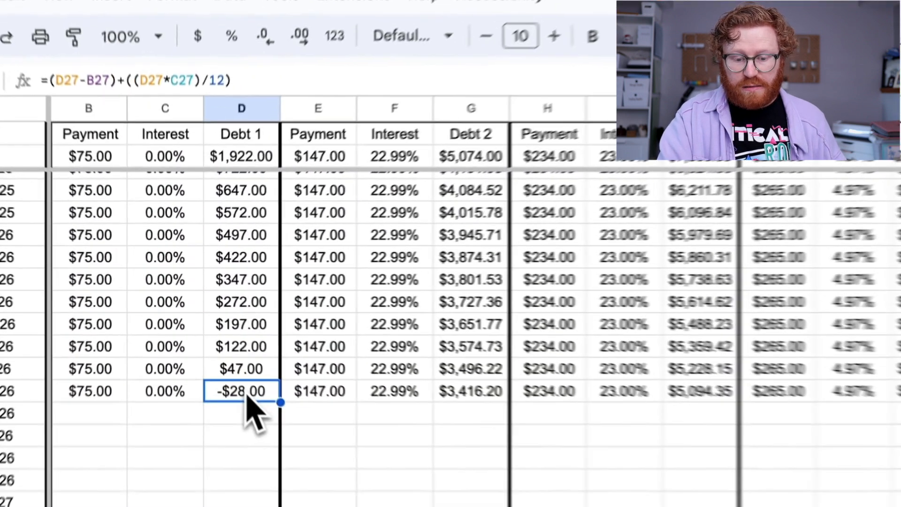
left_click(491, 162)
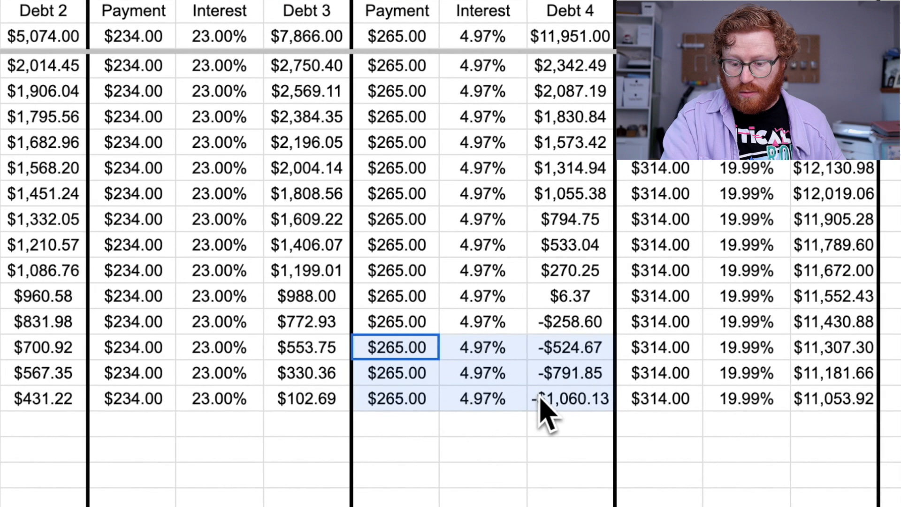
key("Delete")
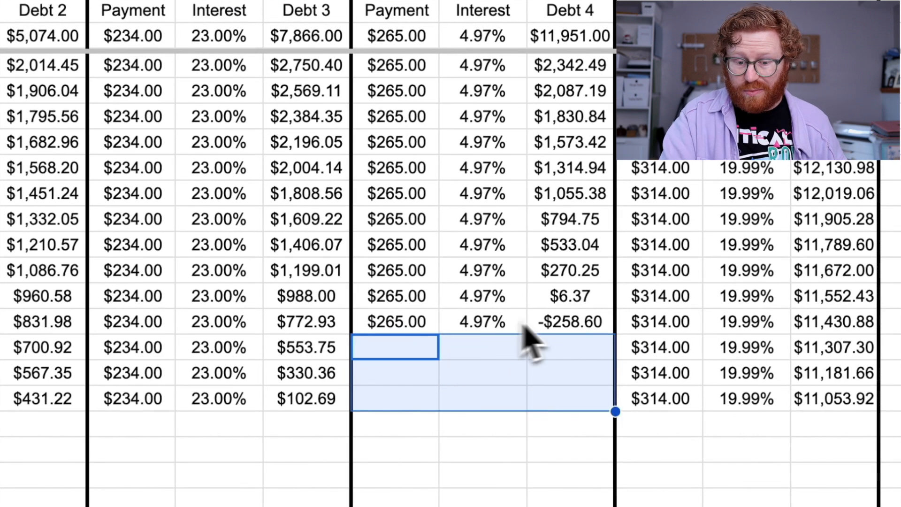
left_click(496, 141)
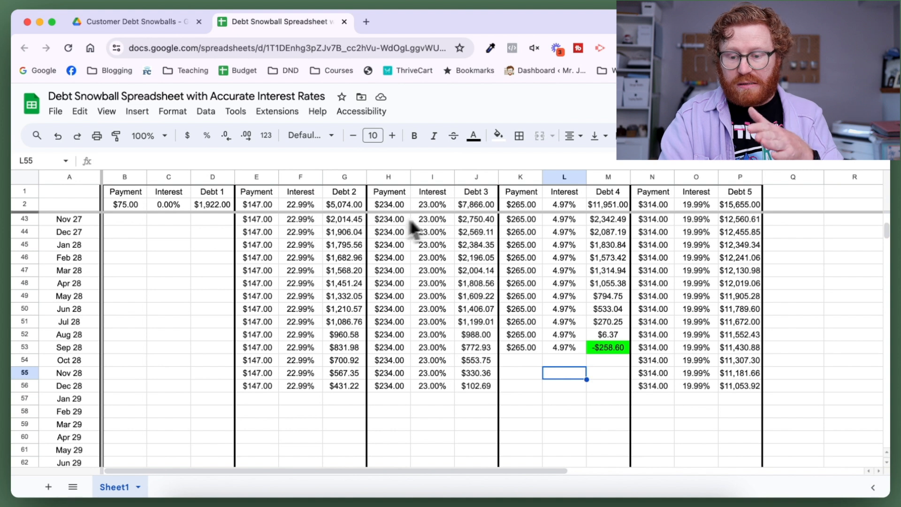
mouse_move(607, 213)
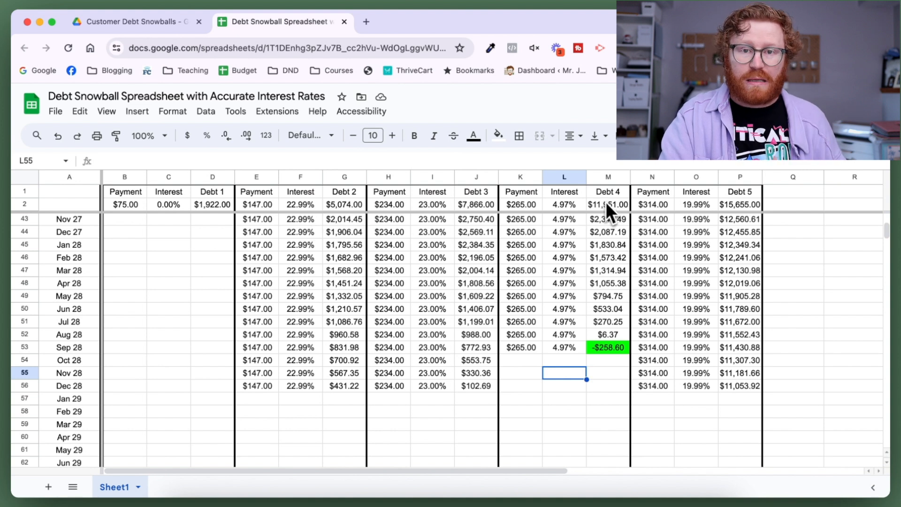
- Fill the Debt 3 and Debt 4 negative payoff balance cells green
scroll("down", 3)
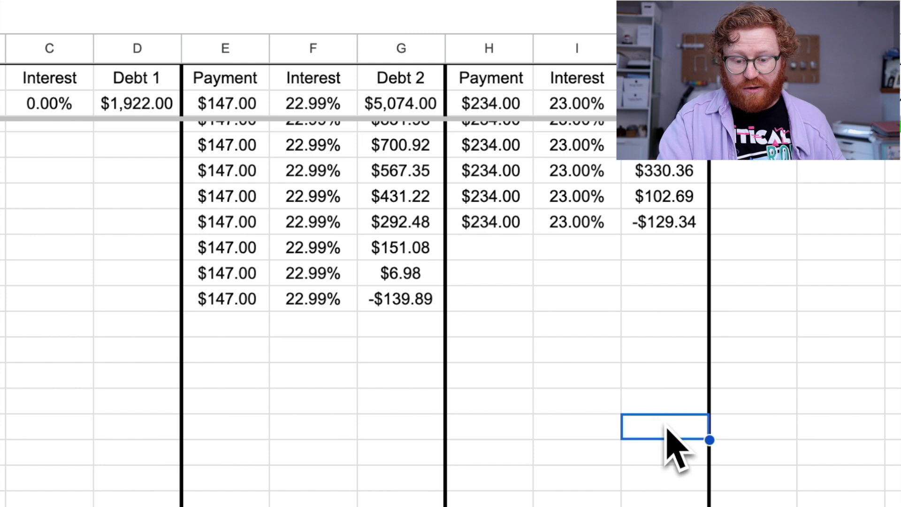
left_click(401, 299)
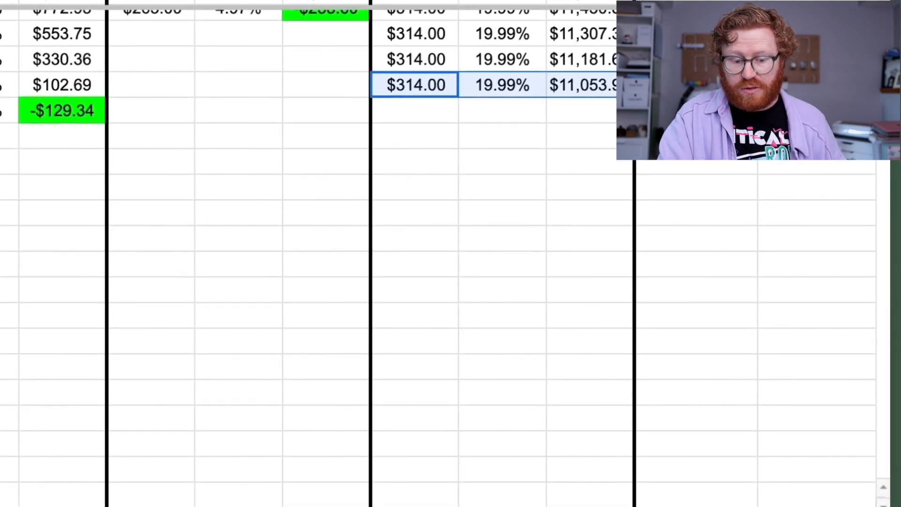
scroll("down", 3)
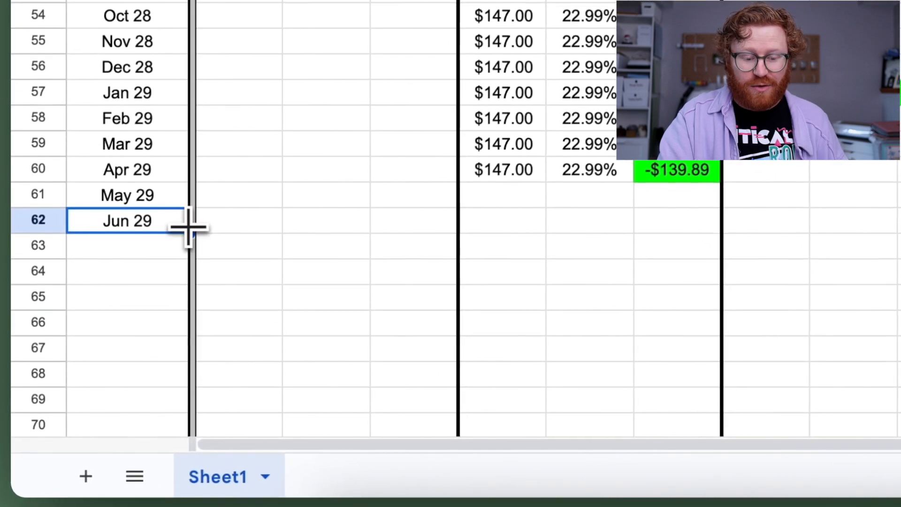
scroll("down", 3)
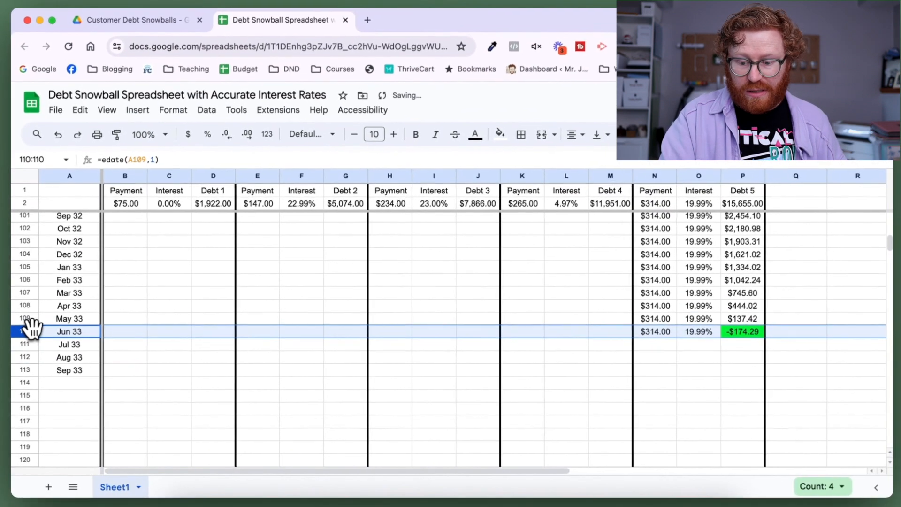
mouse_move(583, 347)
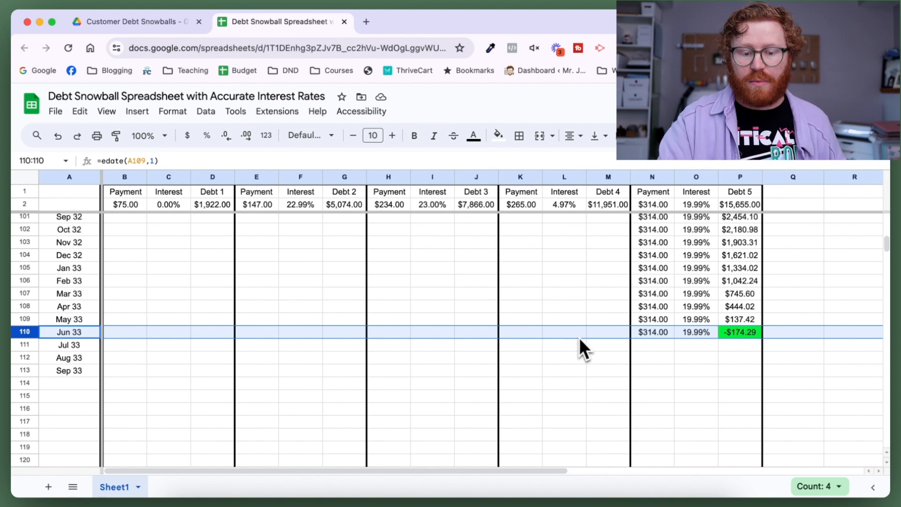
scroll("up", 3)
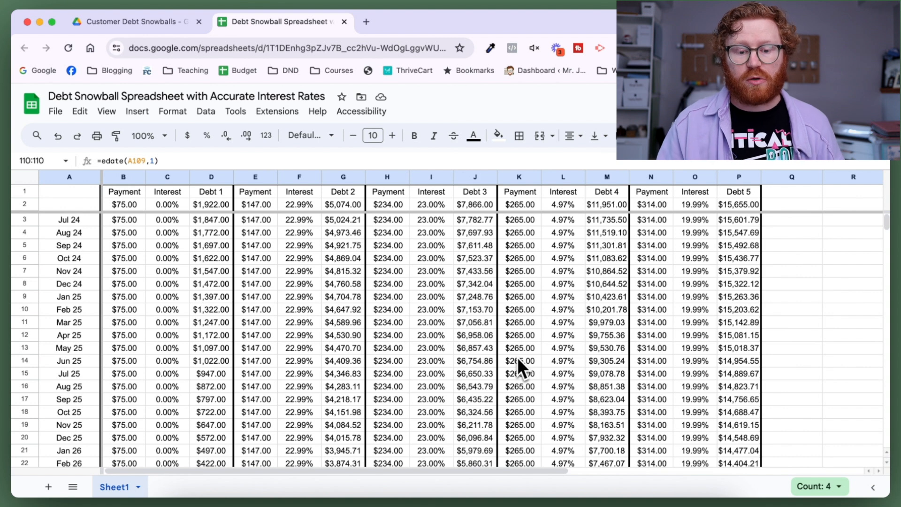
mouse_move(322, 225)
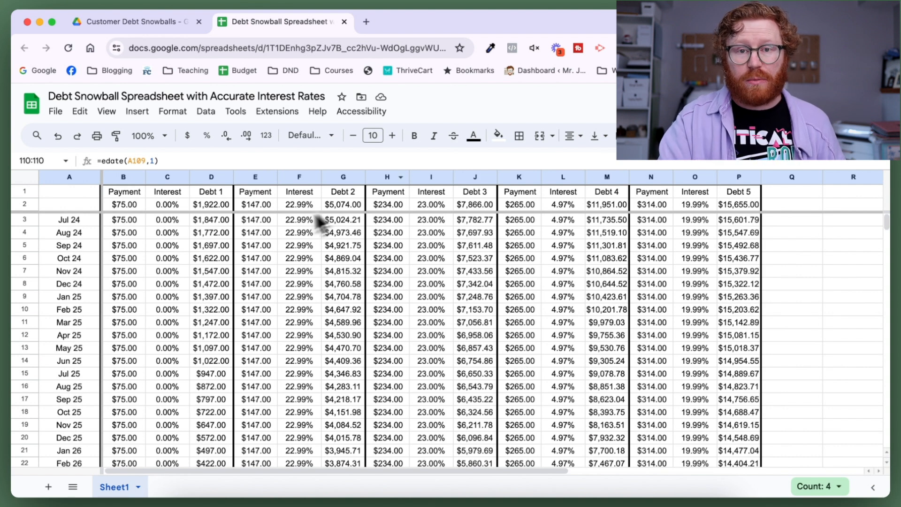
mouse_move(252, 247)
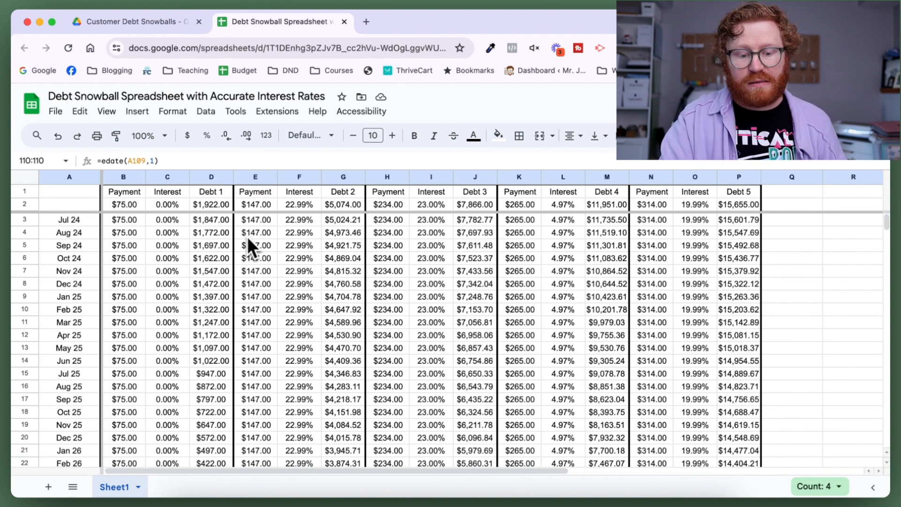
mouse_move(201, 217)
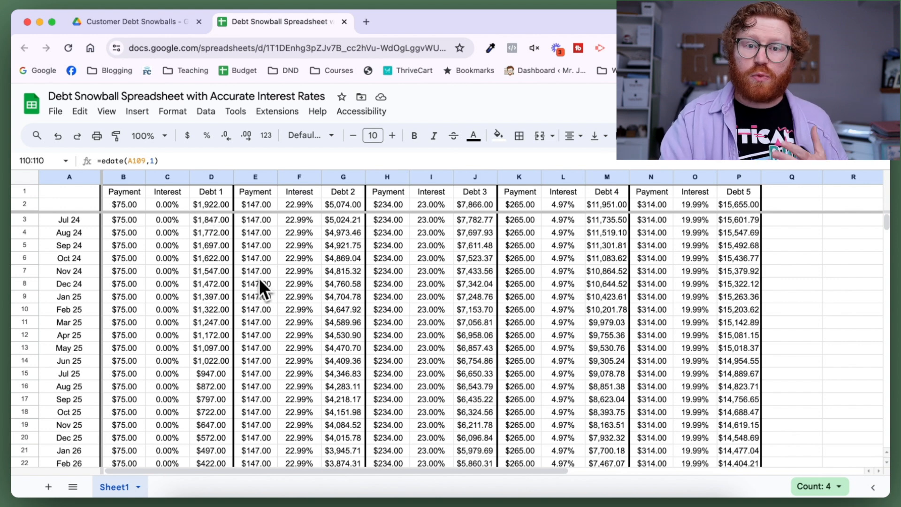
mouse_move(137, 253)
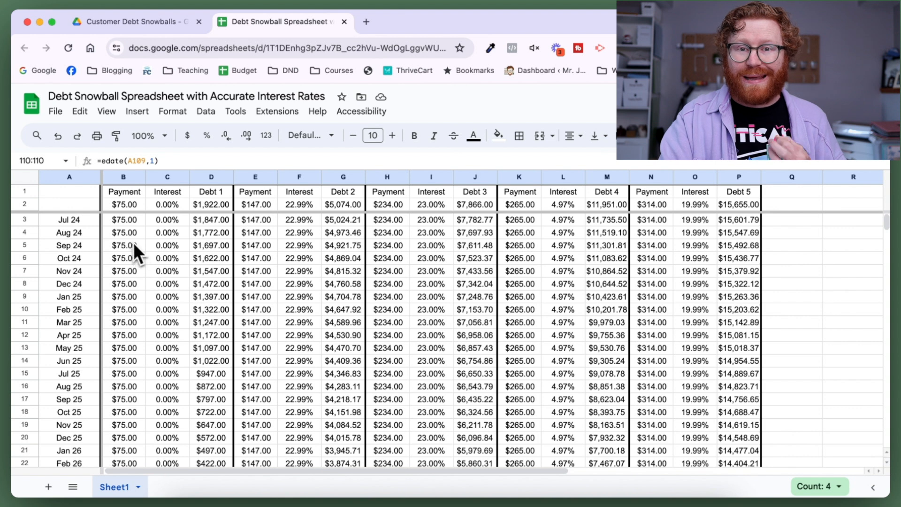
mouse_move(136, 277)
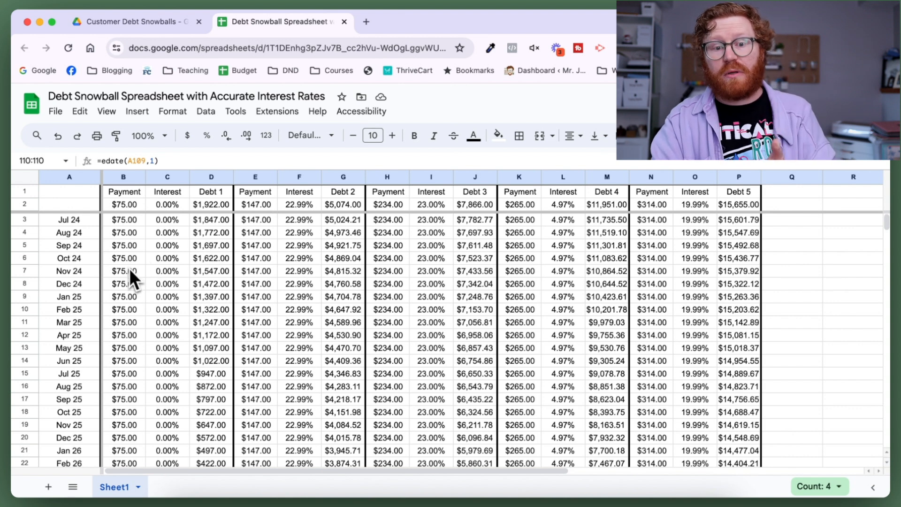
mouse_move(136, 288)
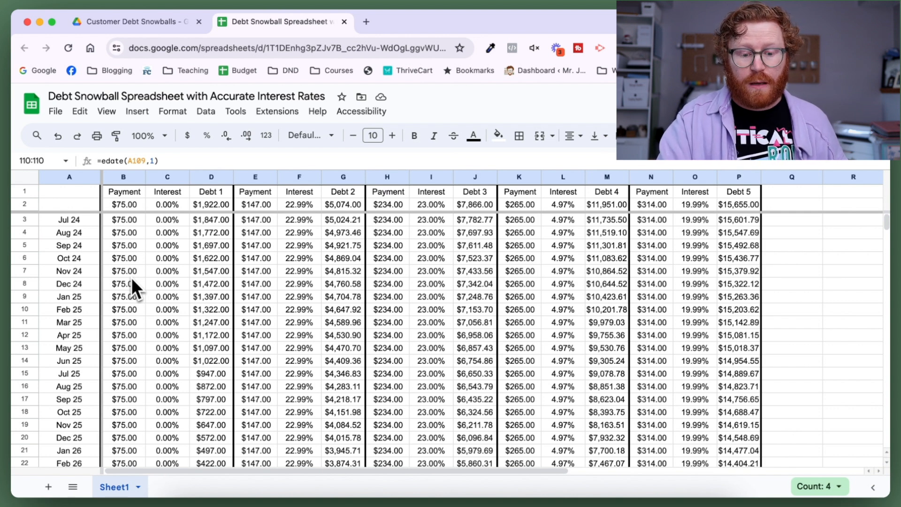
- Pay $222 monthly toward Debt 2 from row 29 and fill its -$25.81 payoff cell green
scroll("down", 3)
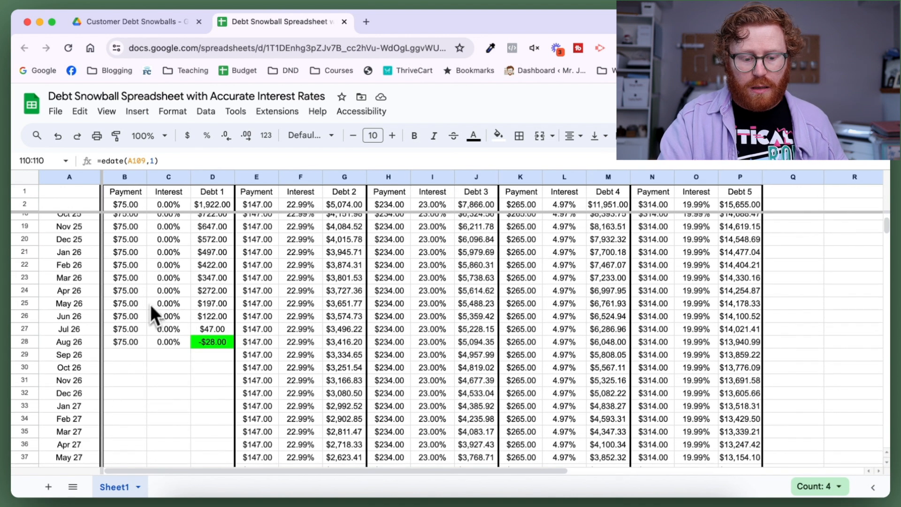
mouse_move(131, 354)
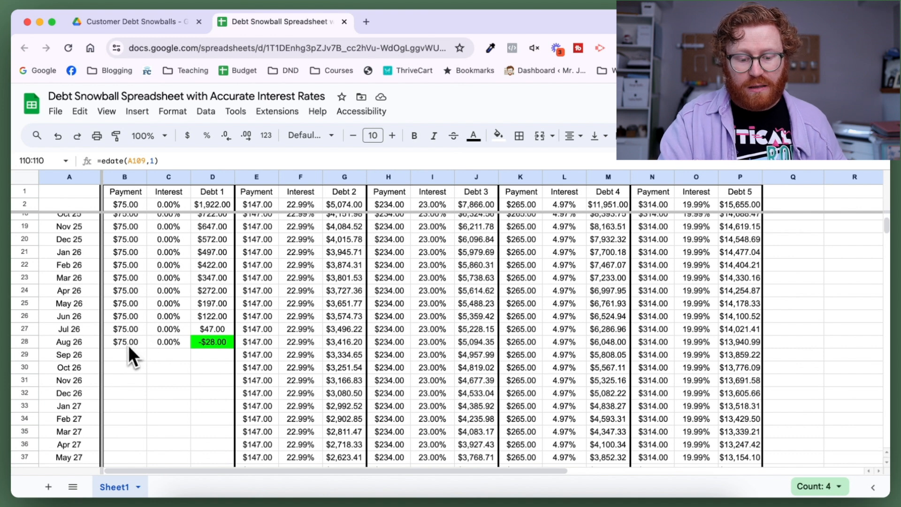
mouse_move(241, 357)
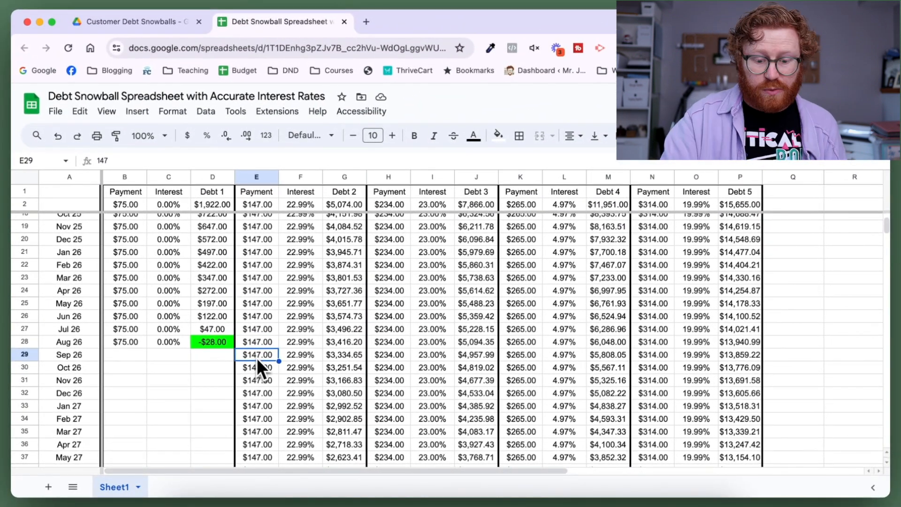
type("222")
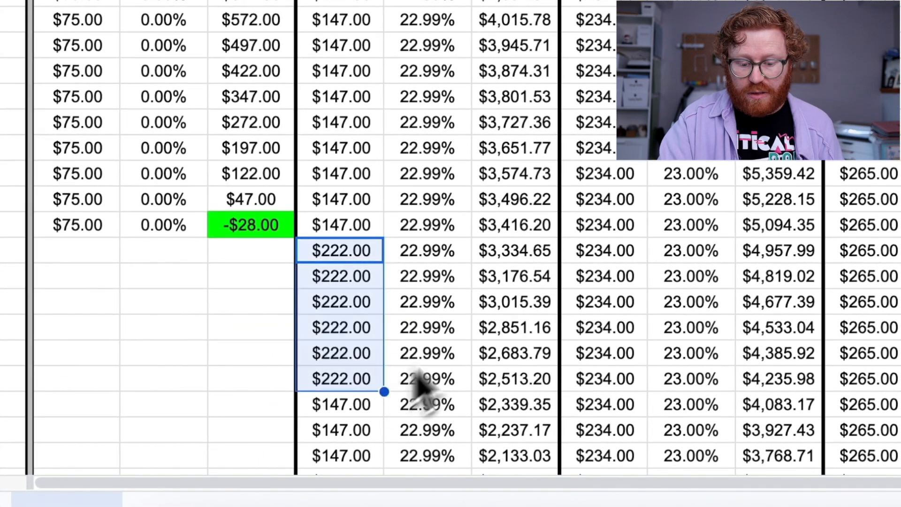
scroll("down", 3)
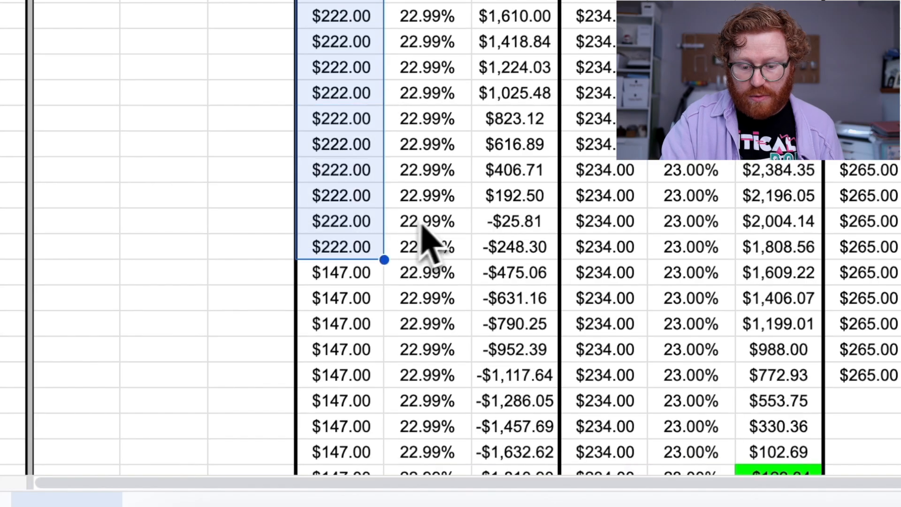
left_click(502, 86)
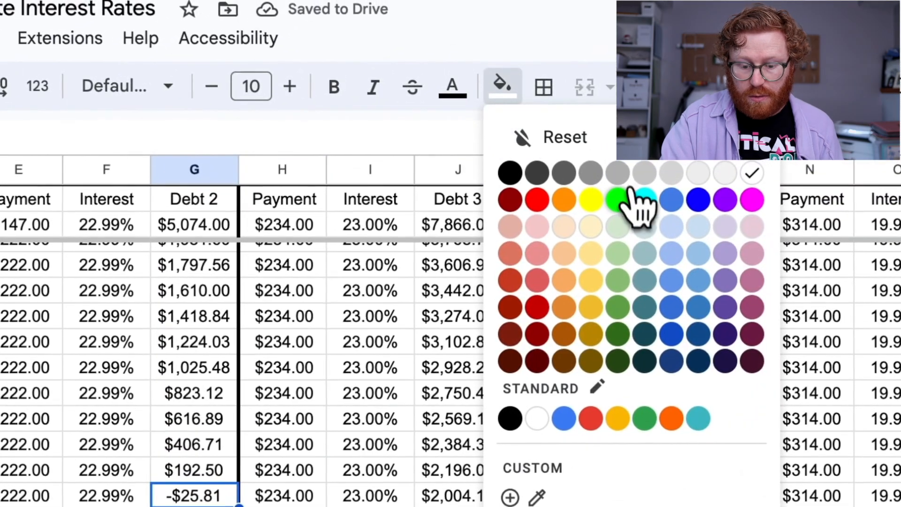
left_click(618, 200)
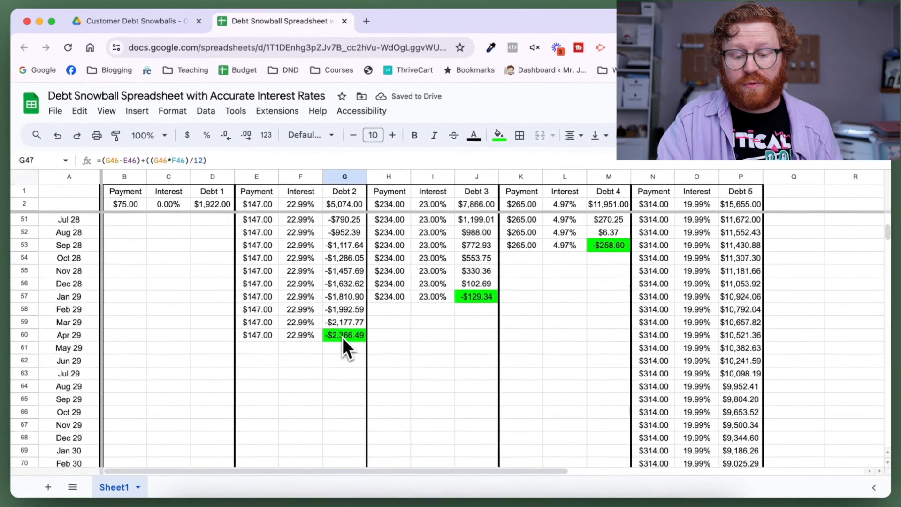
scroll("up", 3)
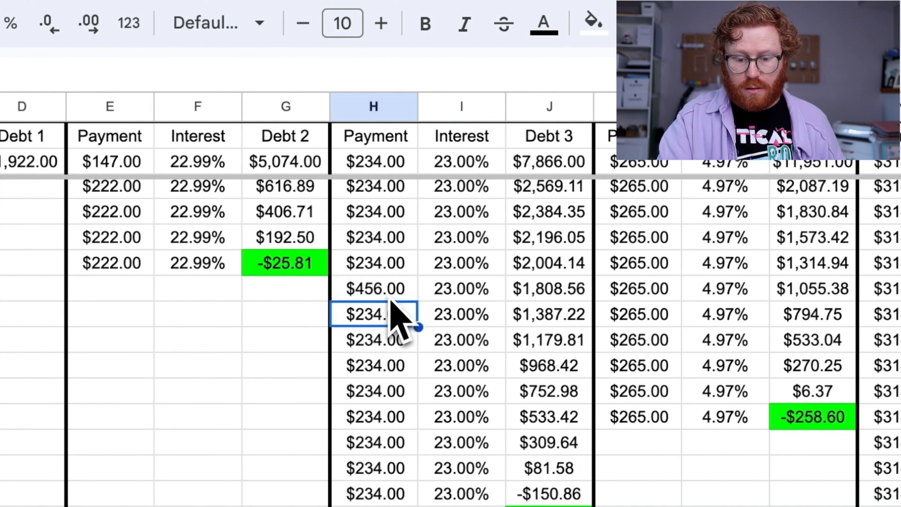
- Carry the $456 Debt 3 payment down through row 53 to its Sep 28 payoff
left_click(373, 288)
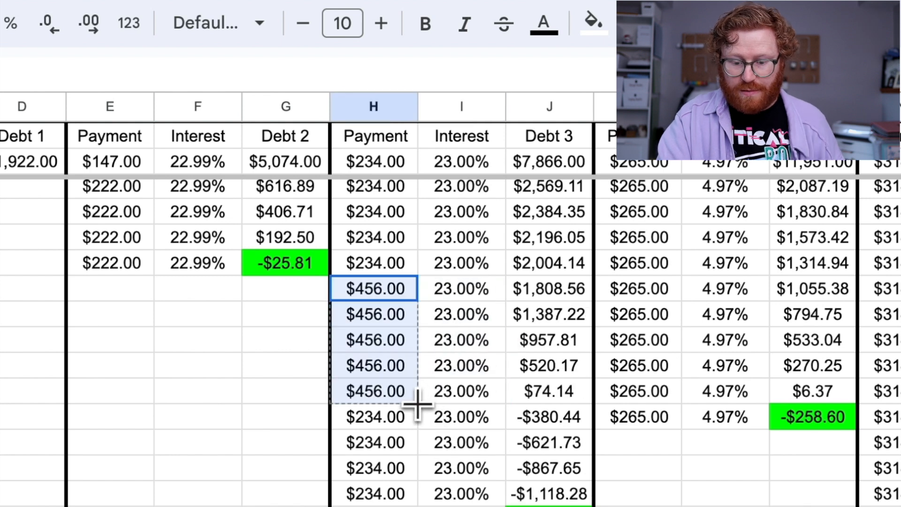
left_click(592, 23)
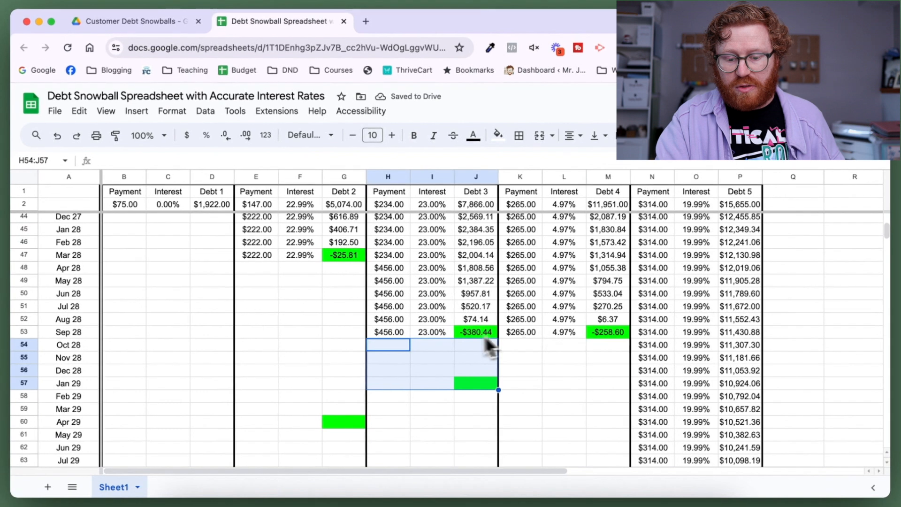
mouse_move(517, 338)
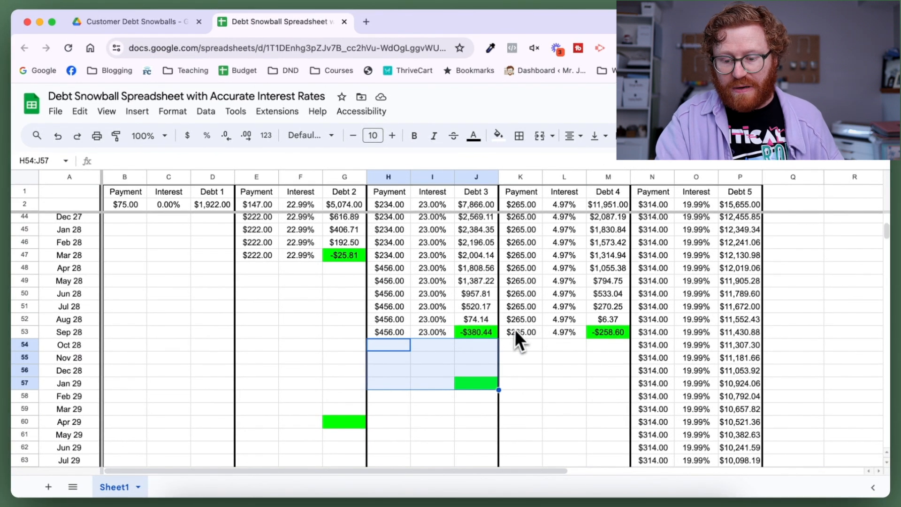
mouse_move(664, 357)
type("1,035")
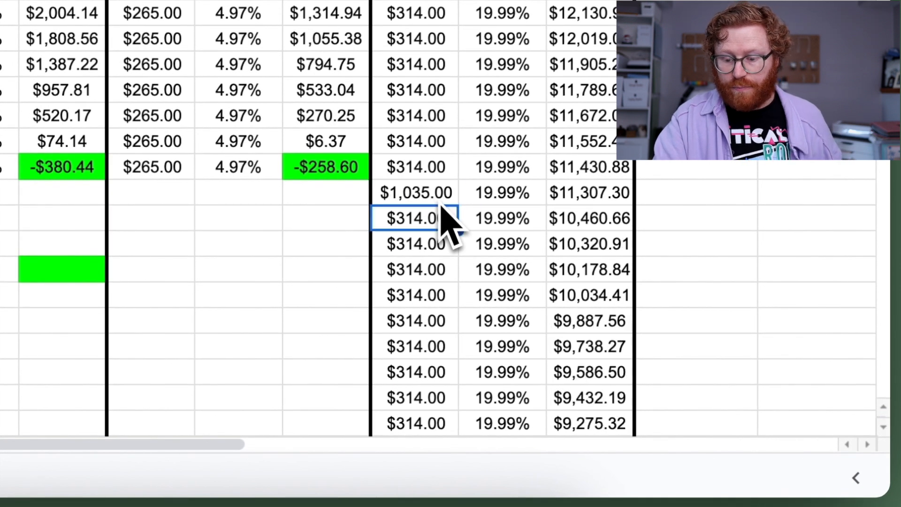
- Fill $1,035 Debt 5 payments down to its Nov 29 payoff, marked green, and select the old Jun 33 highlight
left_click(415, 193)
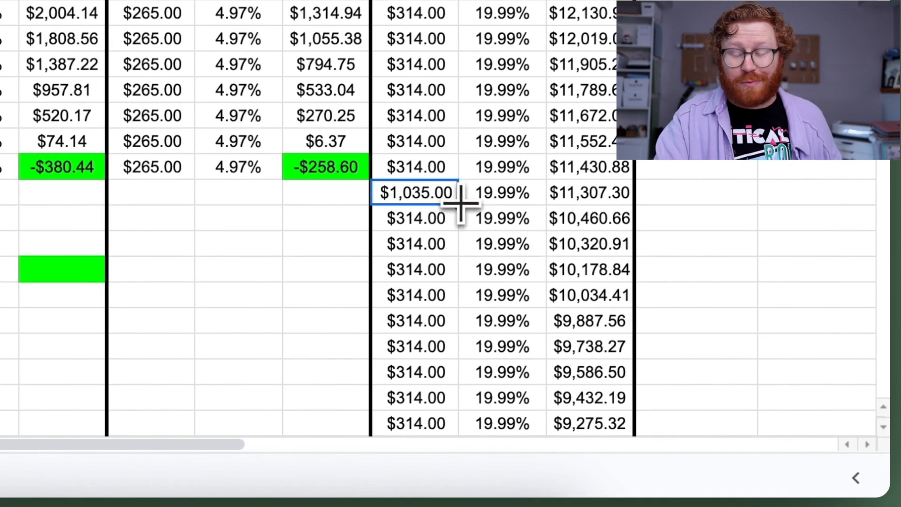
scroll("down", 3)
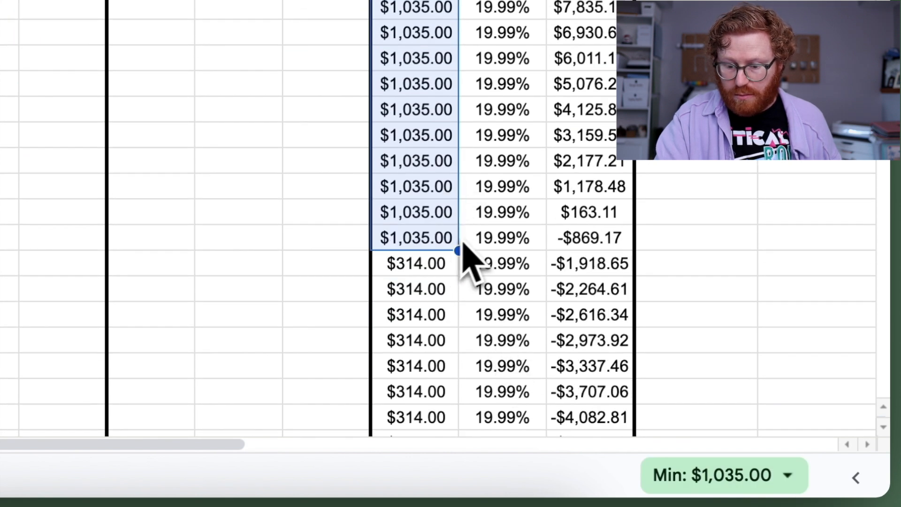
left_click(589, 238)
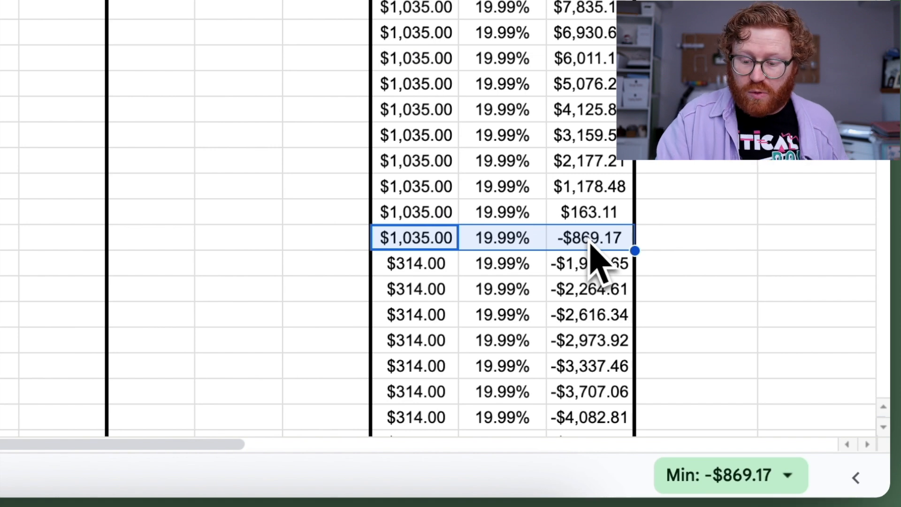
left_click(347, 93)
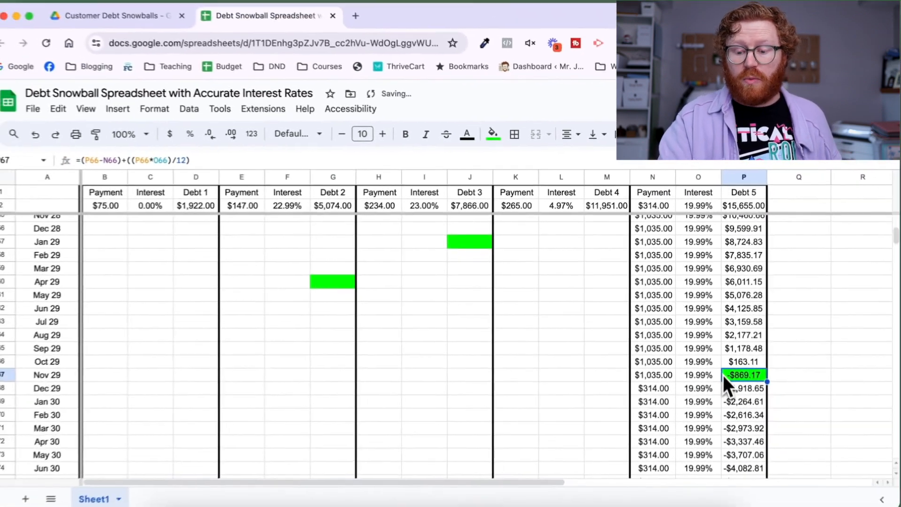
scroll("down", 3)
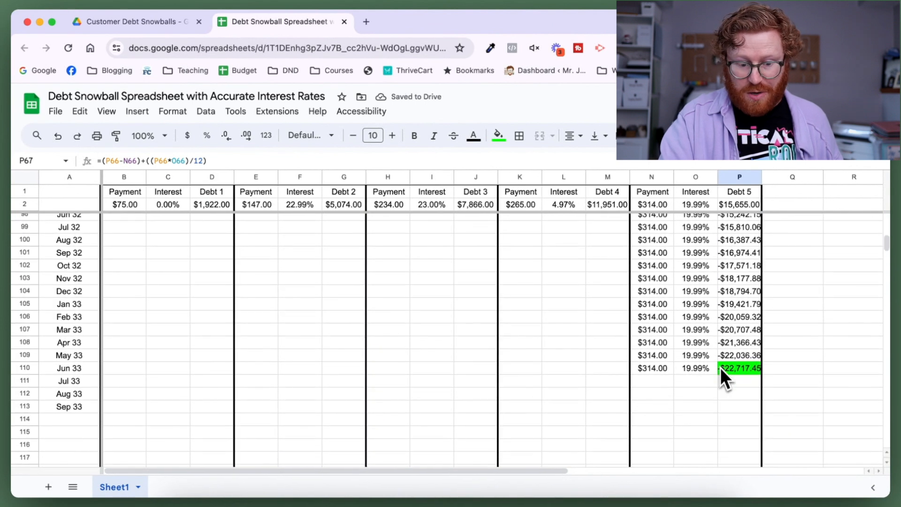
left_click(740, 368)
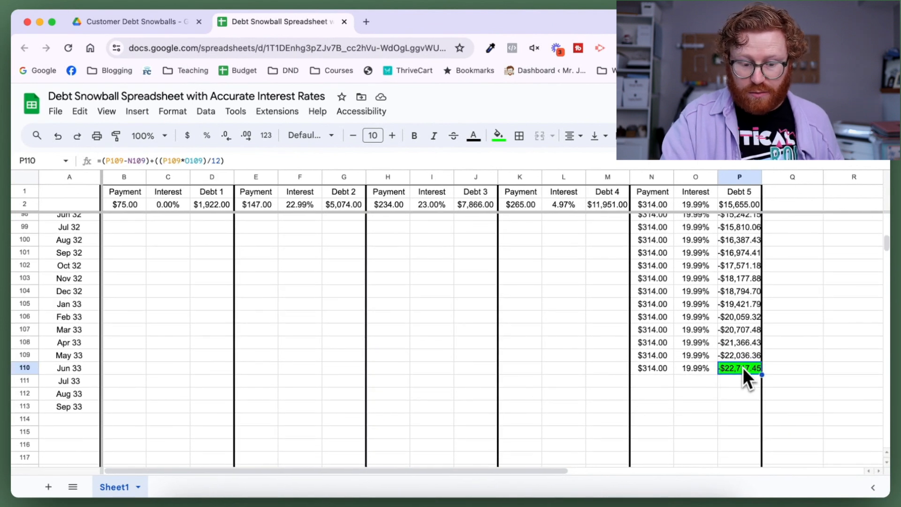